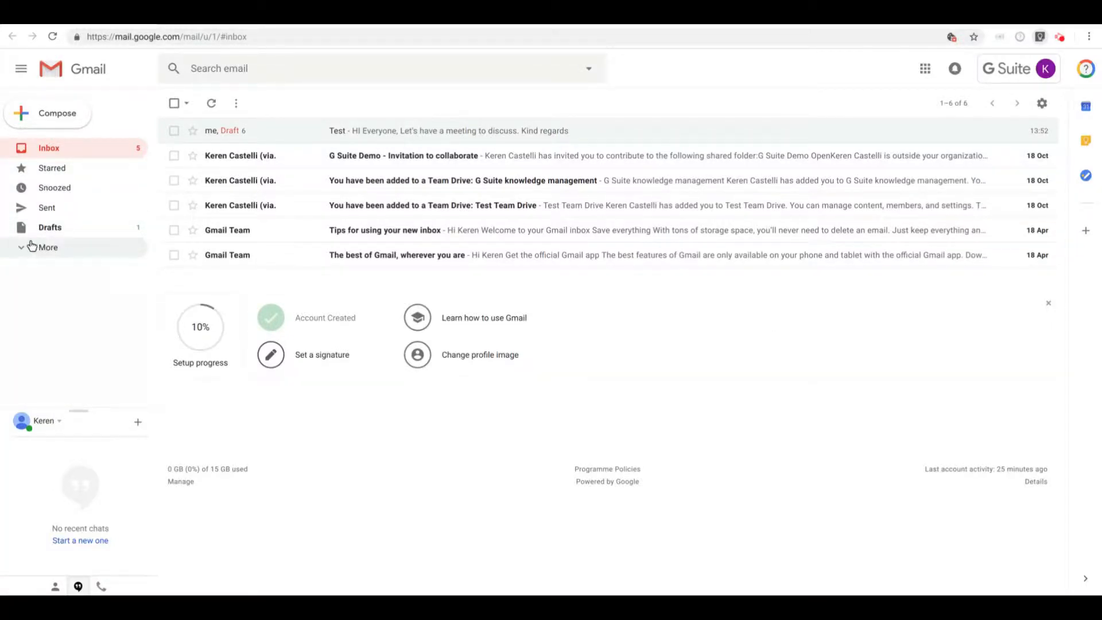
Create a new label named 'Test' from the sidebar's Create new label option
{"action": "left_click", "coordinate": [47, 246]}
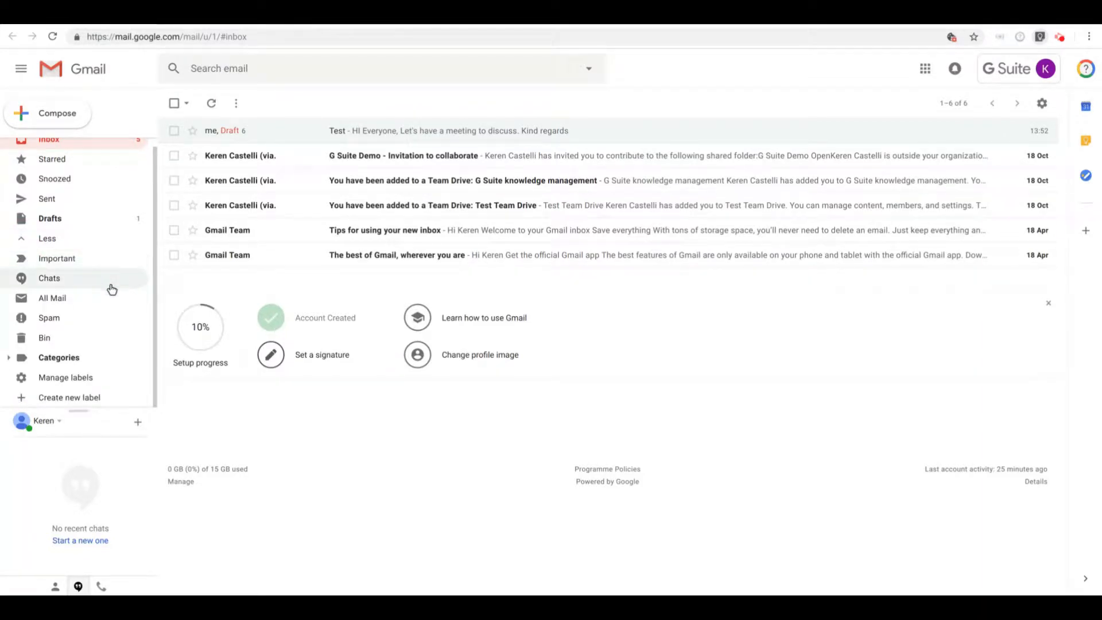
{"action": "mouse_move", "coordinate": [26, 399]}
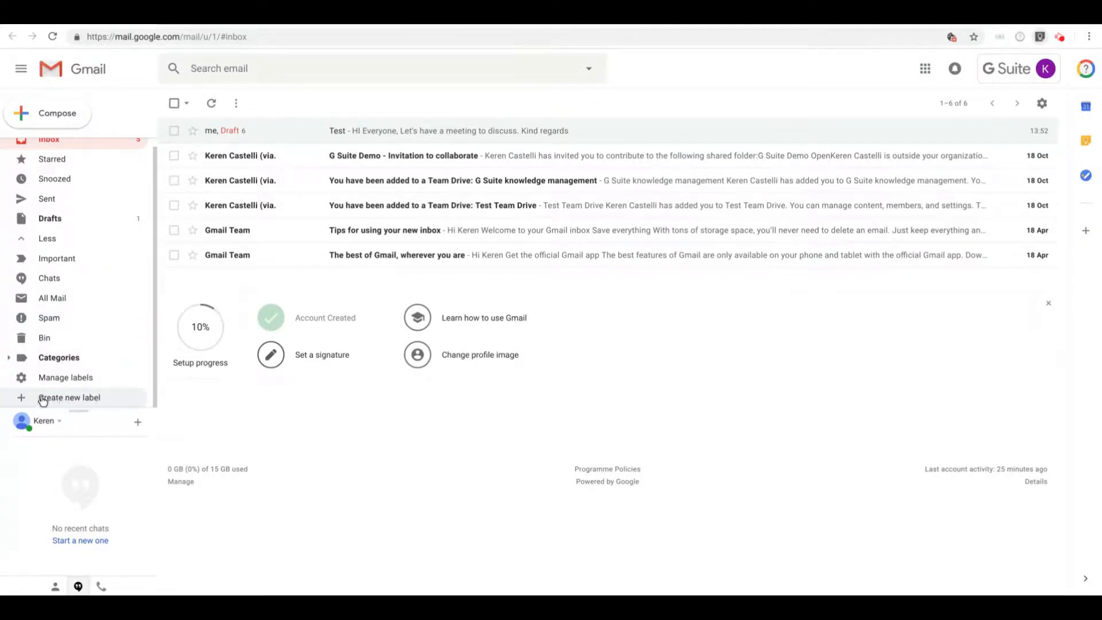
{"action": "left_click", "coordinate": [69, 397]}
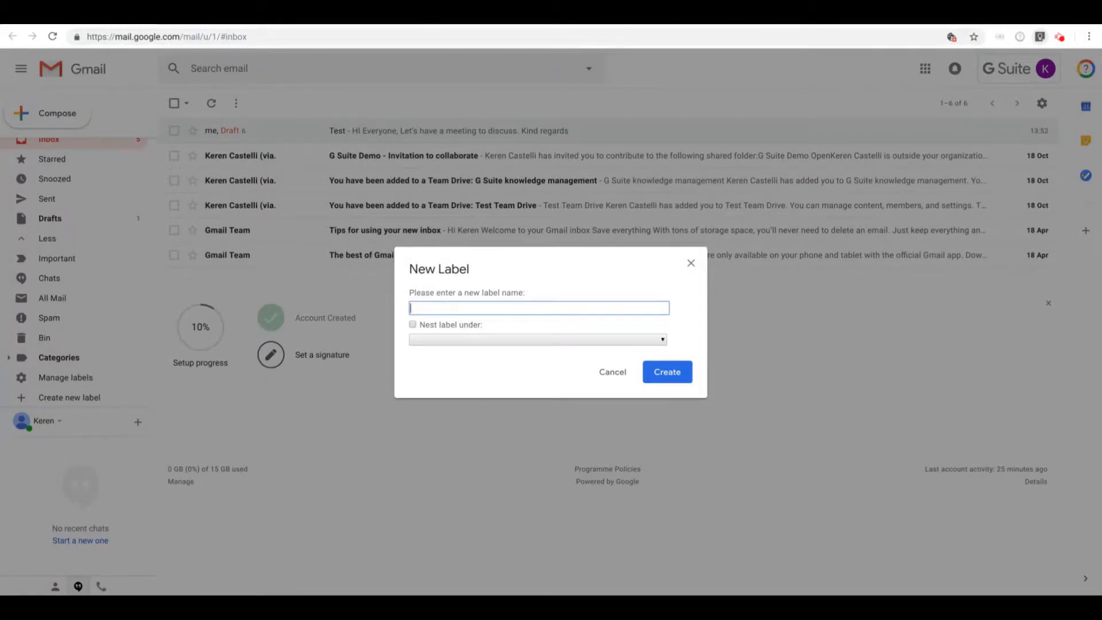
{"action": "type", "text": "Test"}
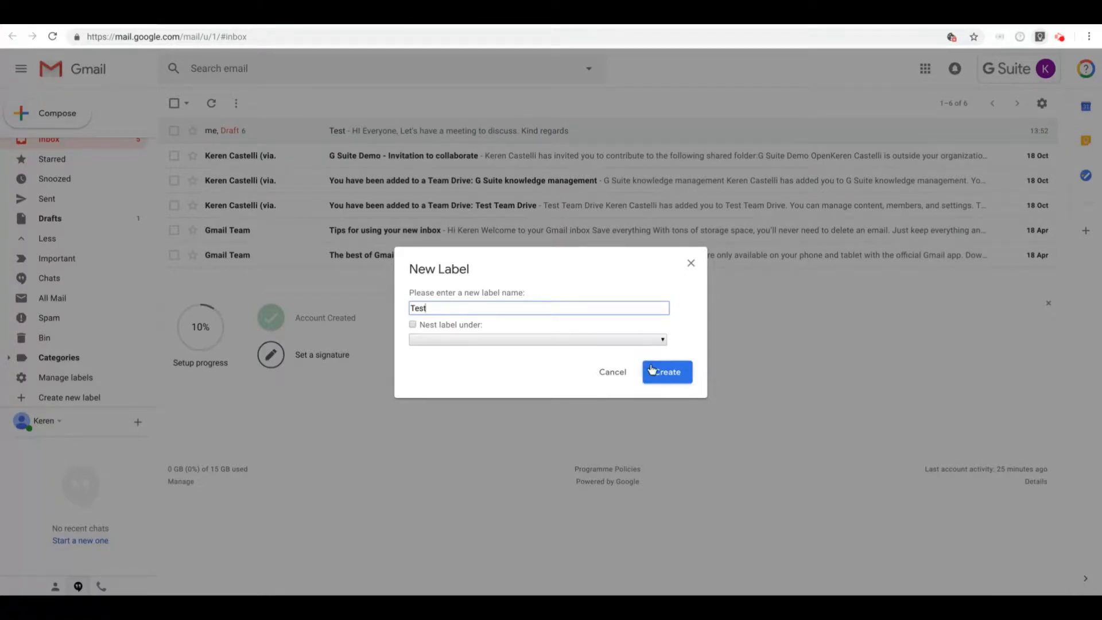
{"action": "left_click", "coordinate": [665, 371]}
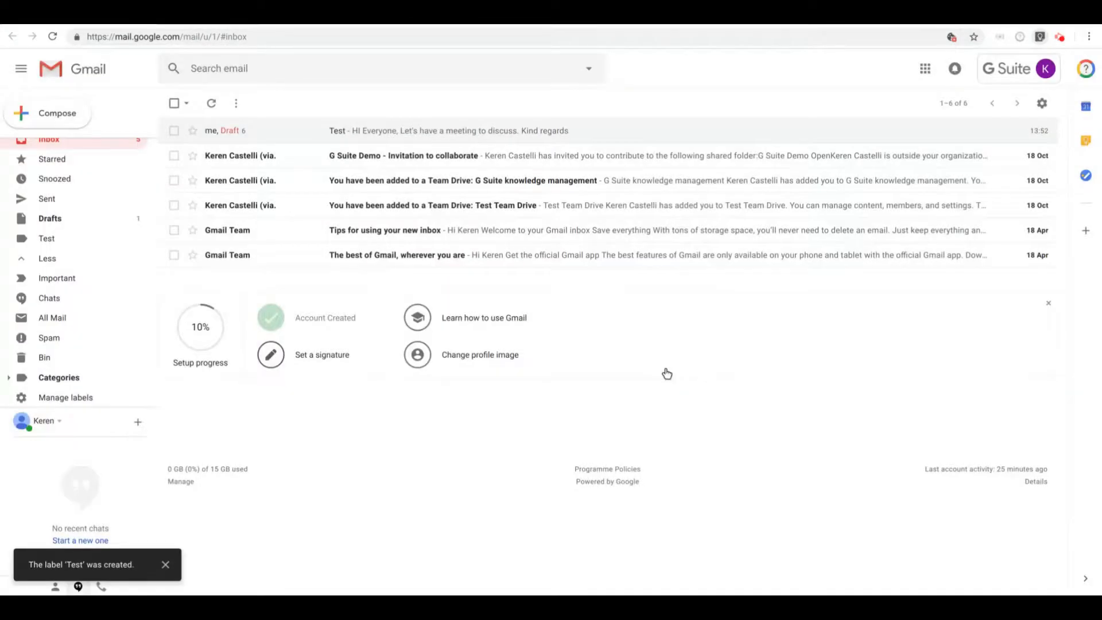
{"action": "mouse_move", "coordinate": [56, 218]}
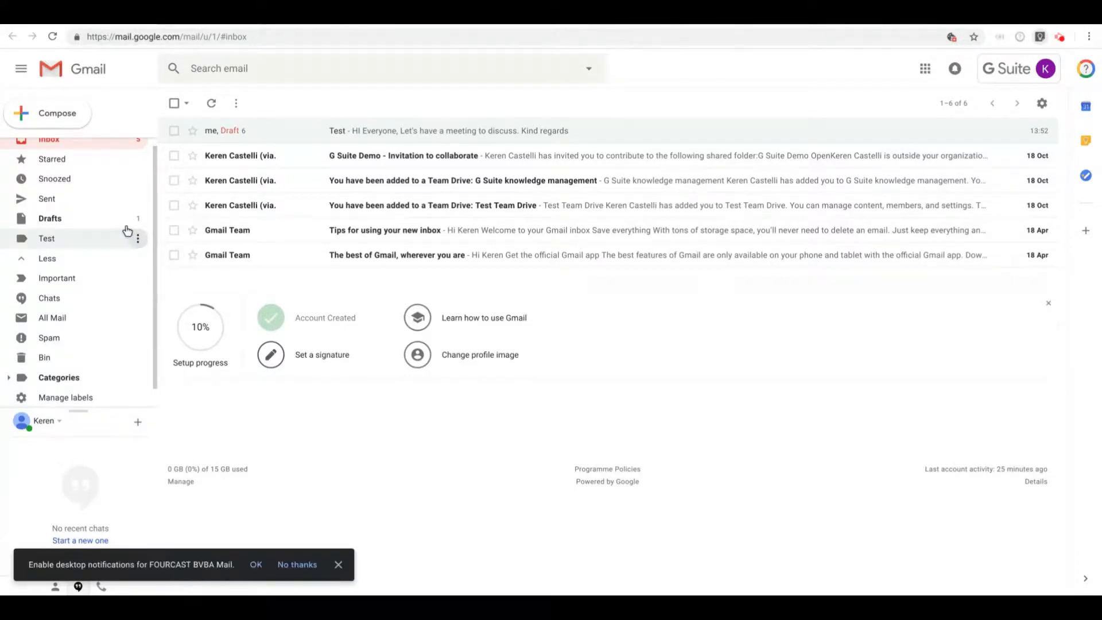
{"action": "mouse_move", "coordinate": [123, 235]}
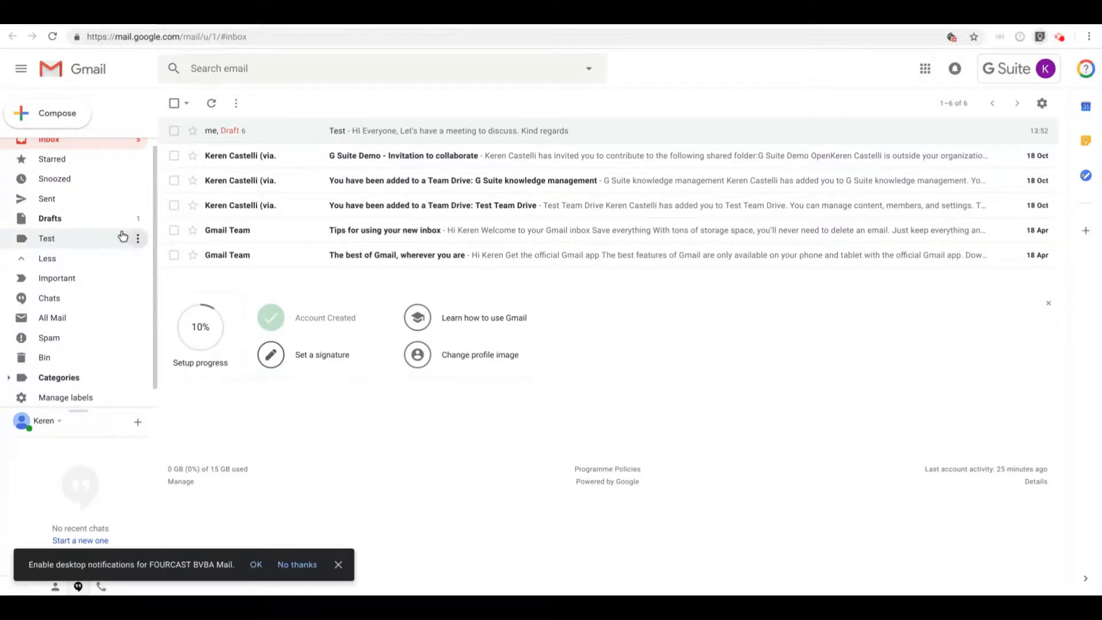
Apply the green swatch to the Test label via its Label colour options
{"action": "left_click", "coordinate": [138, 238]}
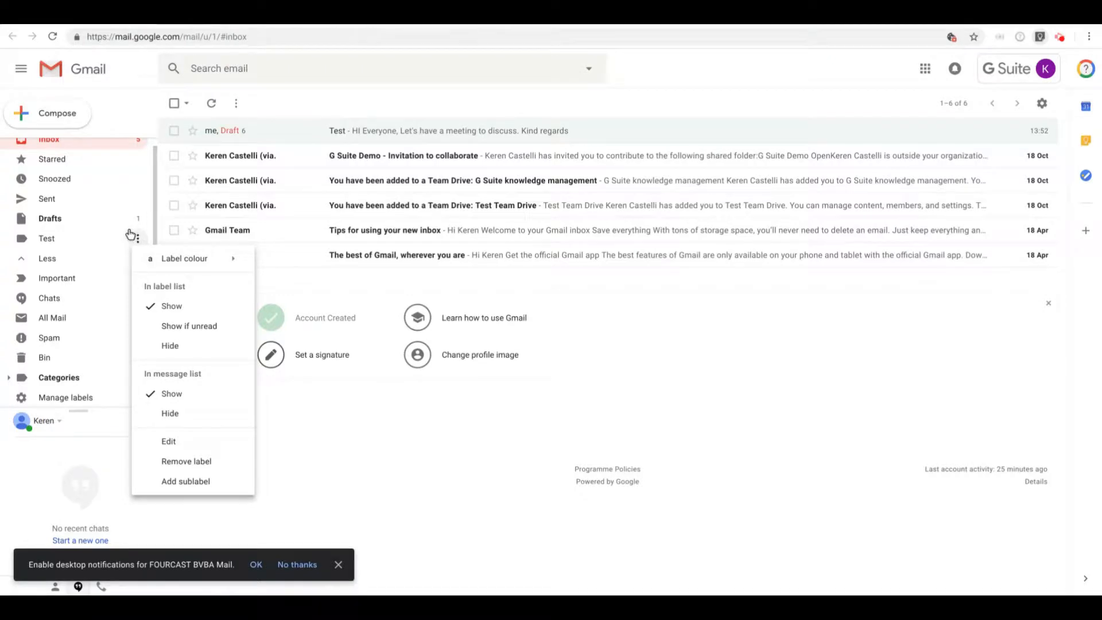
{"action": "mouse_move", "coordinate": [134, 232]}
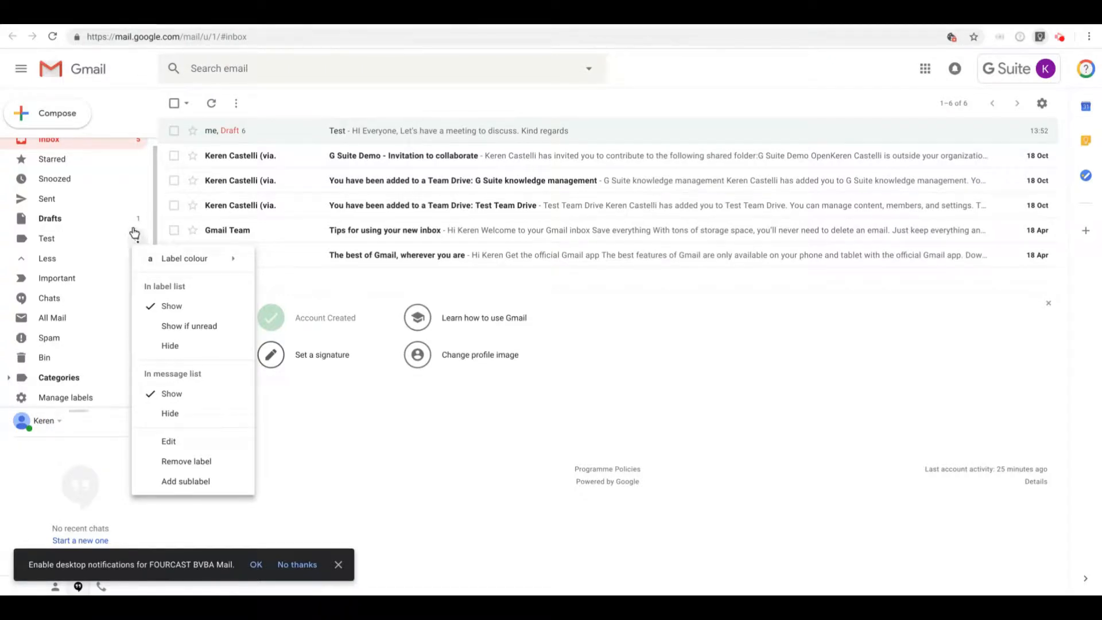
{"action": "mouse_move", "coordinate": [134, 235]}
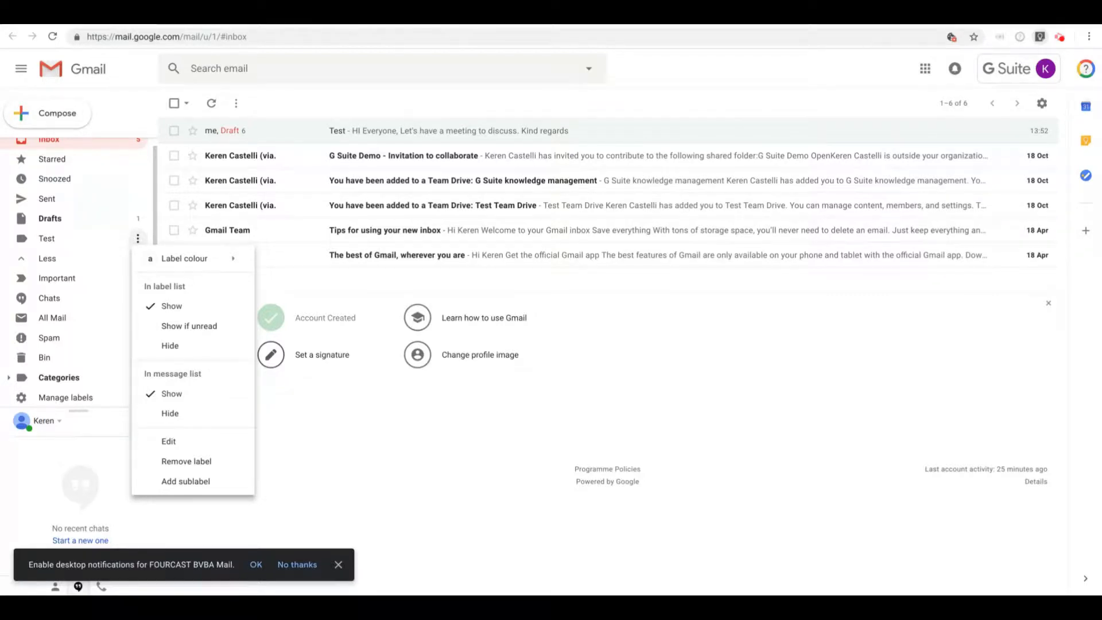
{"action": "left_click", "coordinate": [184, 257]}
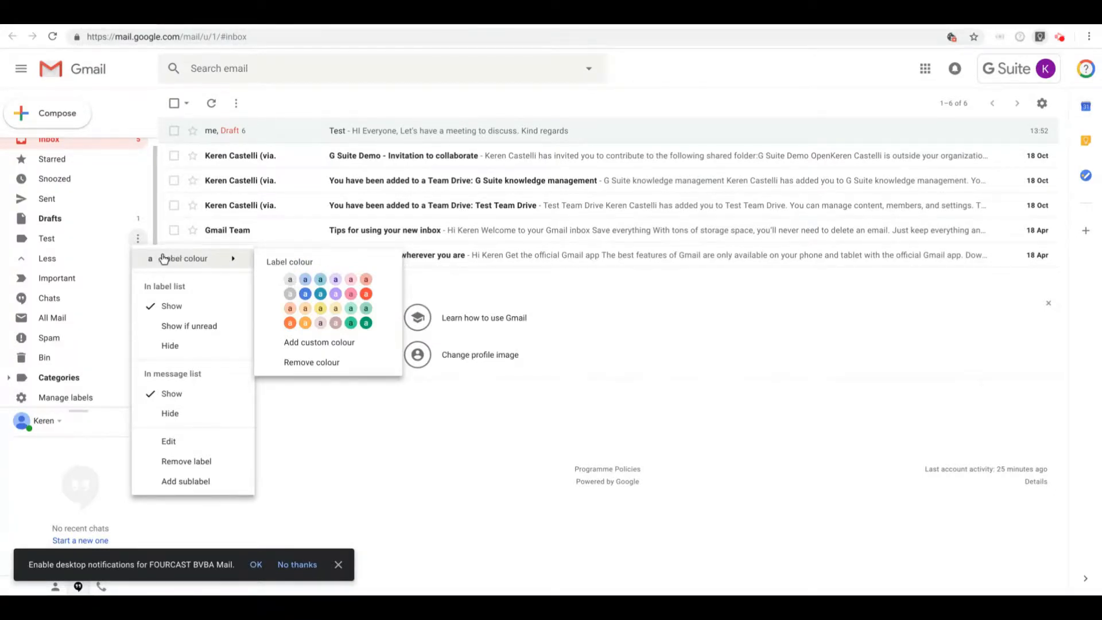
{"action": "mouse_move", "coordinate": [350, 278]}
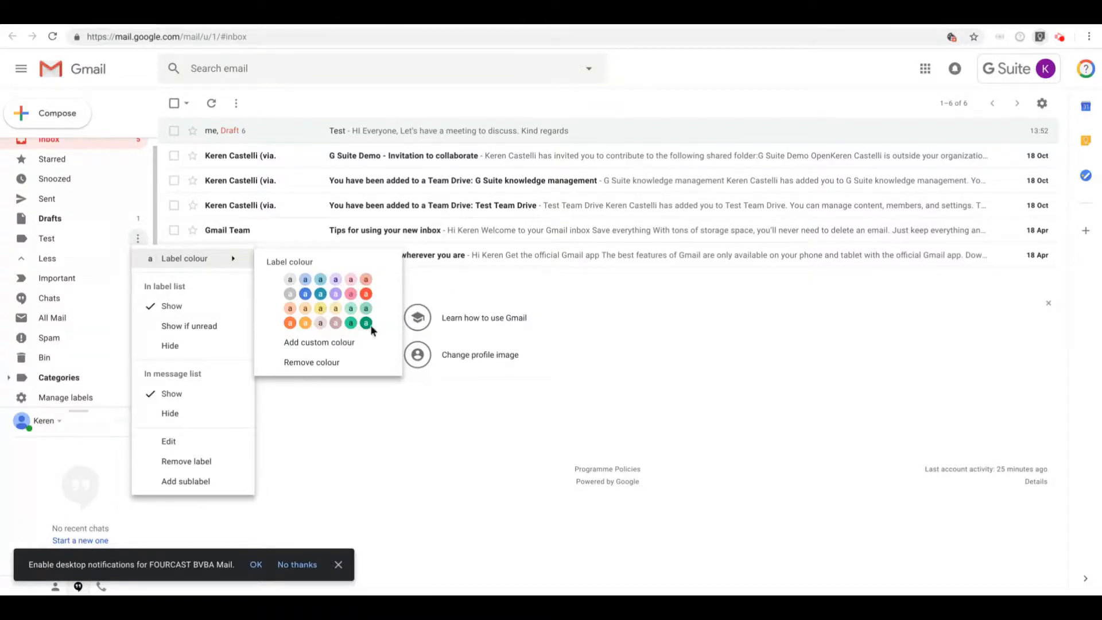
{"action": "left_click", "coordinate": [365, 323]}
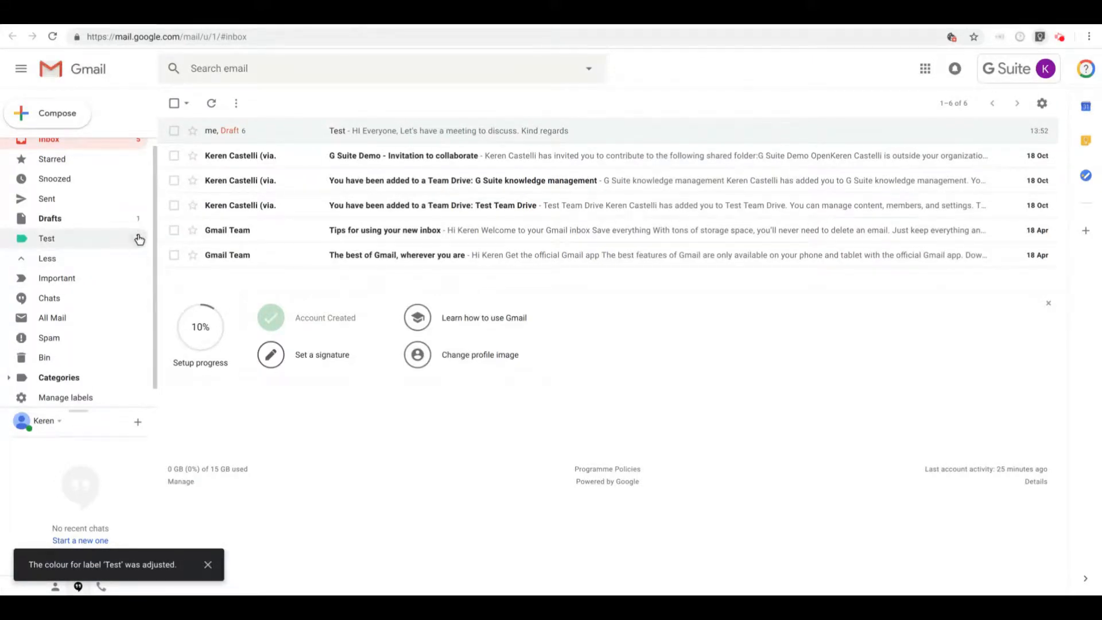
Add a sublabel named 'Sublabel' nested under the Test label
{"action": "left_click", "coordinate": [134, 238]}
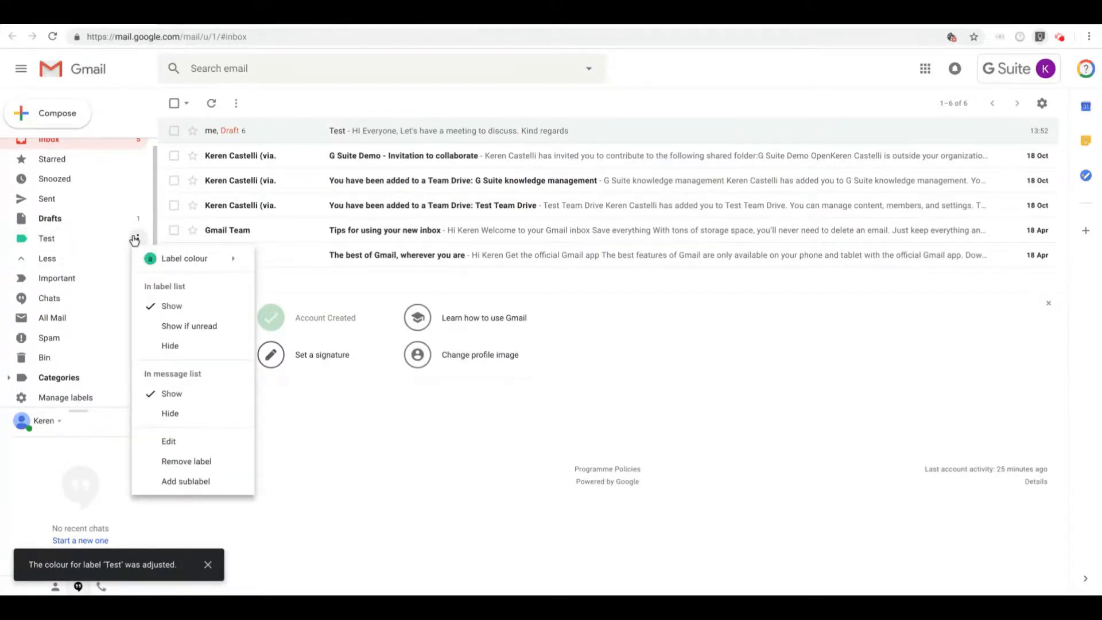
{"action": "mouse_move", "coordinate": [171, 413]}
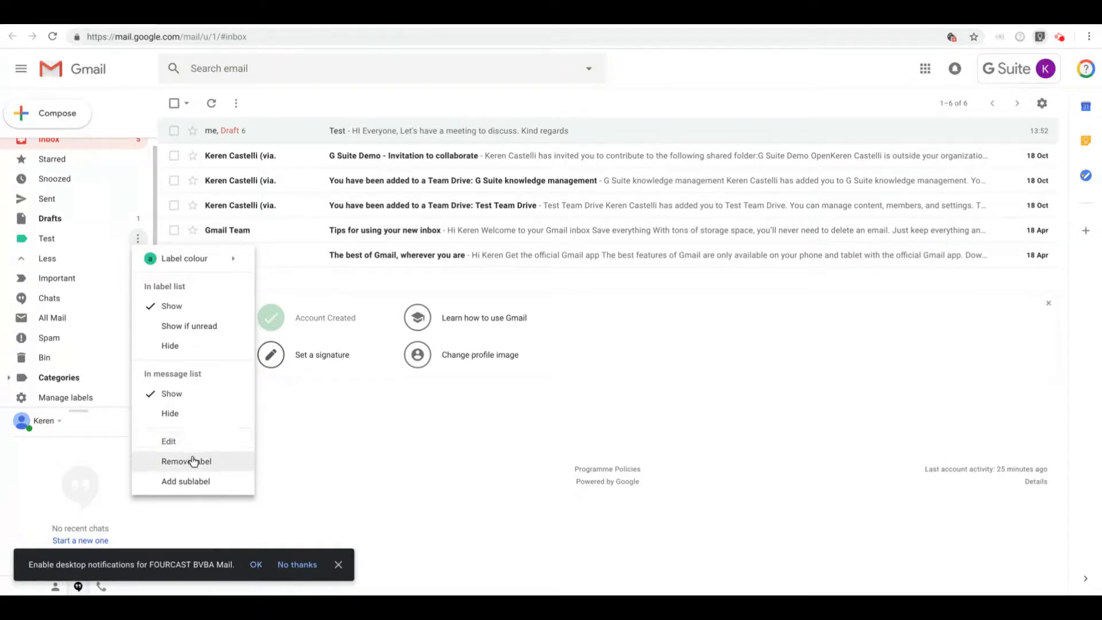
{"action": "mouse_move", "coordinate": [186, 480]}
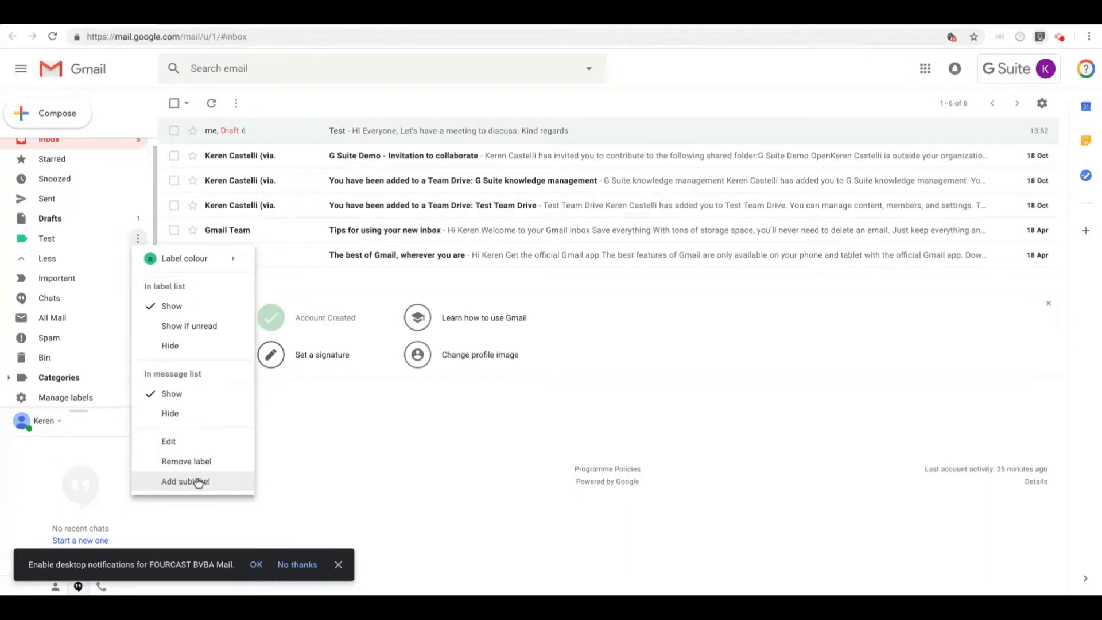
{"action": "left_click", "coordinate": [185, 482]}
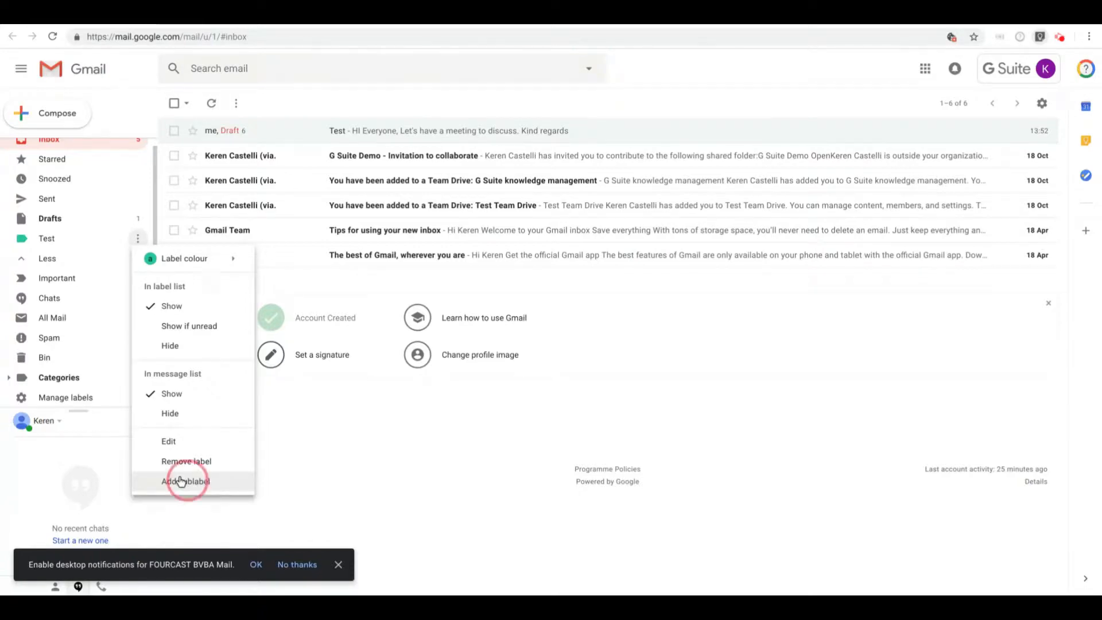
{"action": "left_click", "coordinate": [185, 481]}
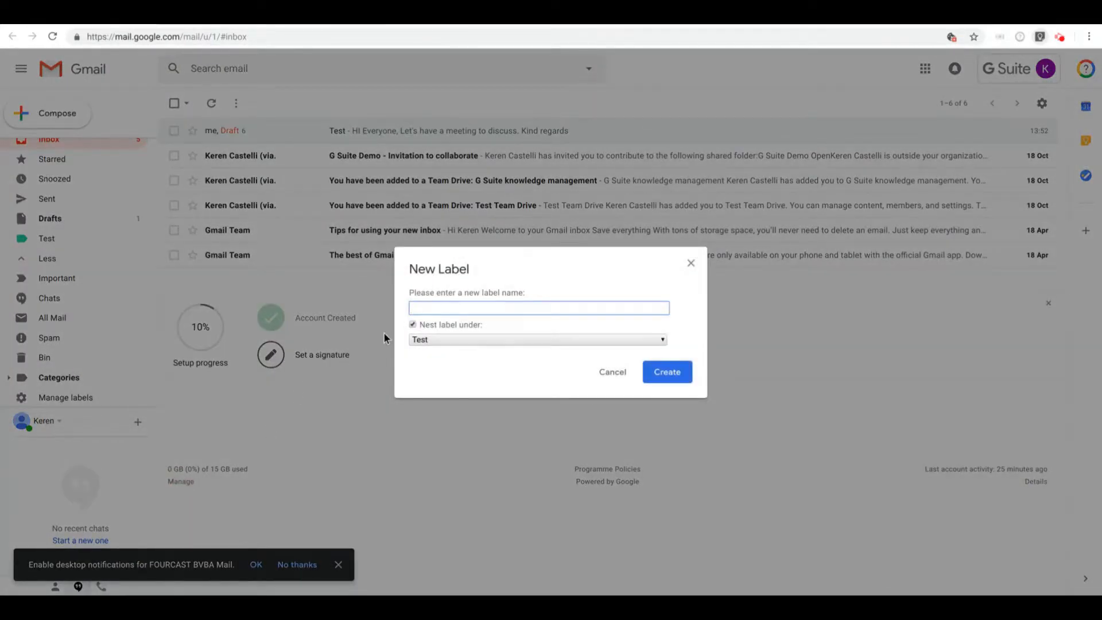
{"action": "type", "text": "Sublabel"}
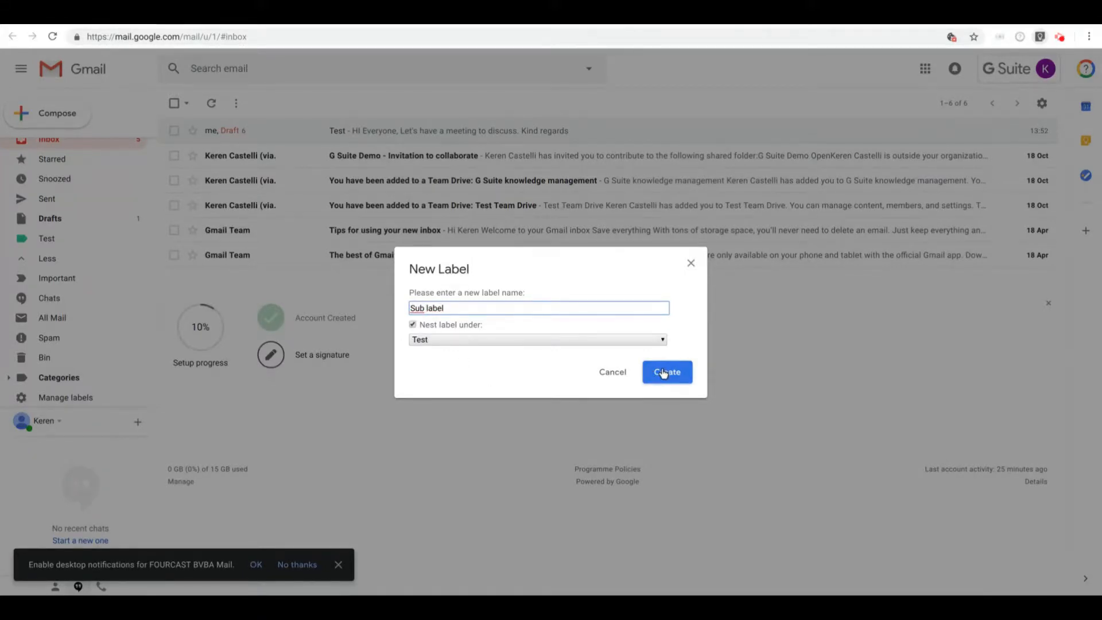
{"action": "left_click", "coordinate": [666, 372]}
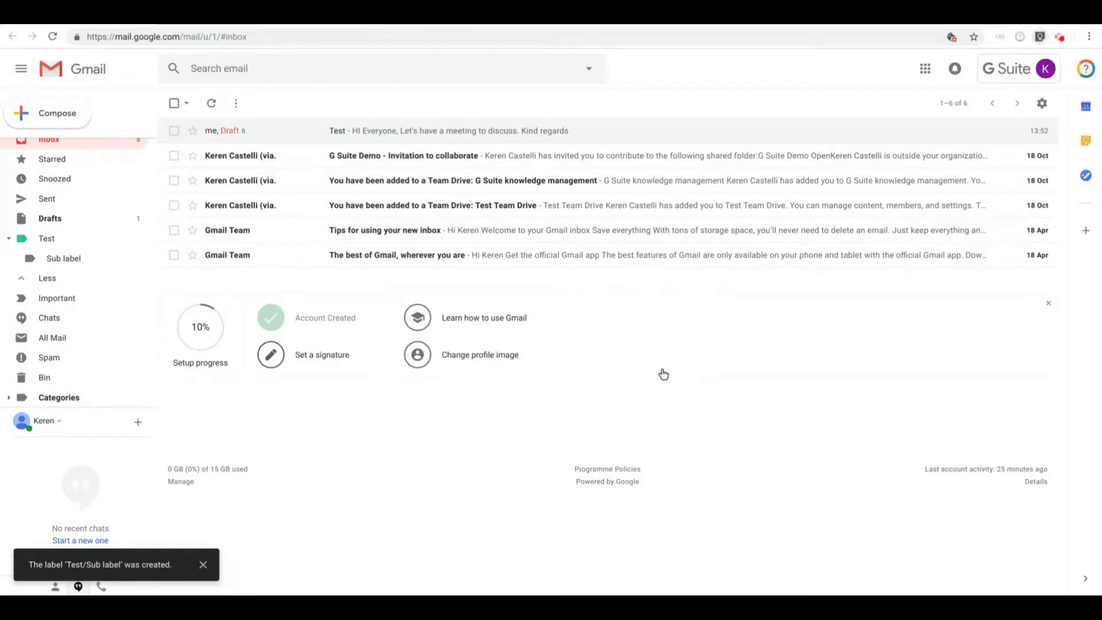
{"action": "mouse_move", "coordinate": [102, 259]}
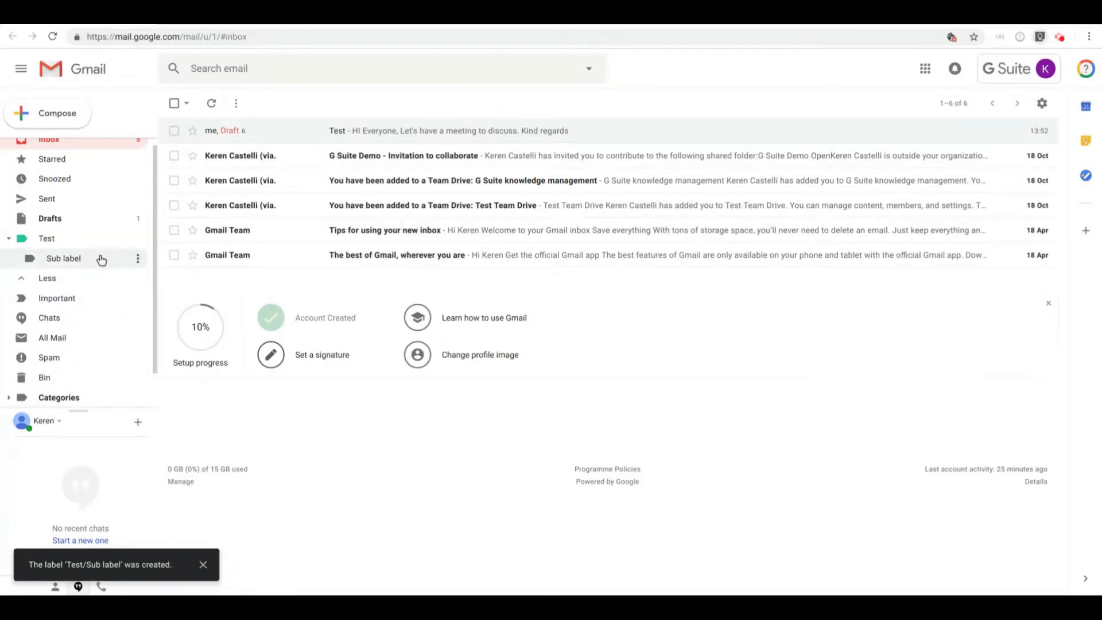
Give Sub label its own colour from its Label colour options
{"action": "left_click", "coordinate": [138, 259]}
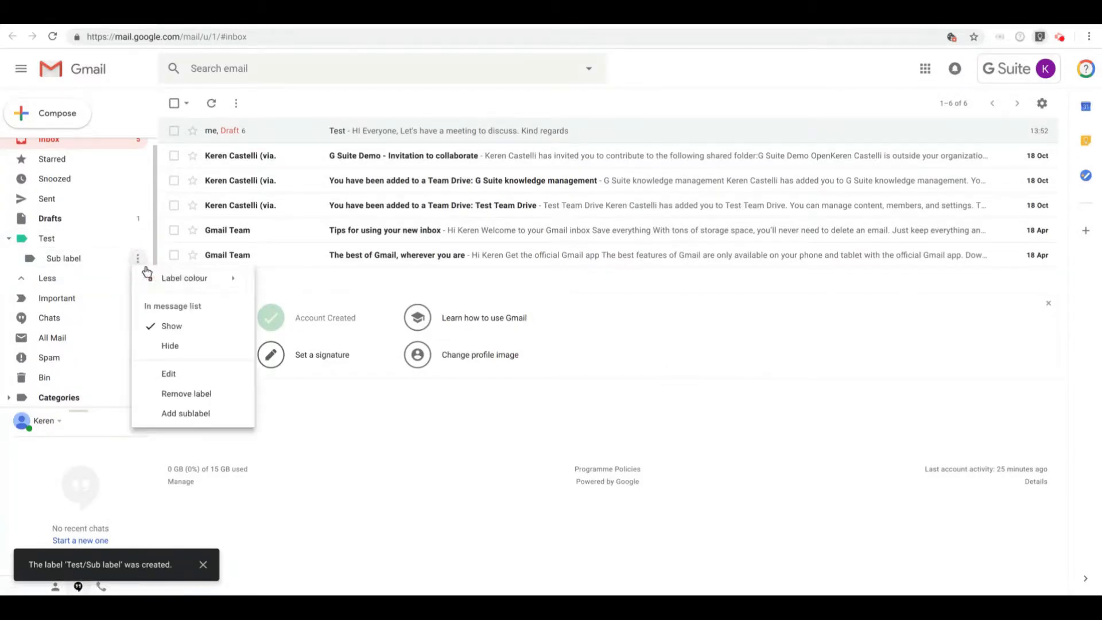
{"action": "left_click", "coordinate": [184, 278]}
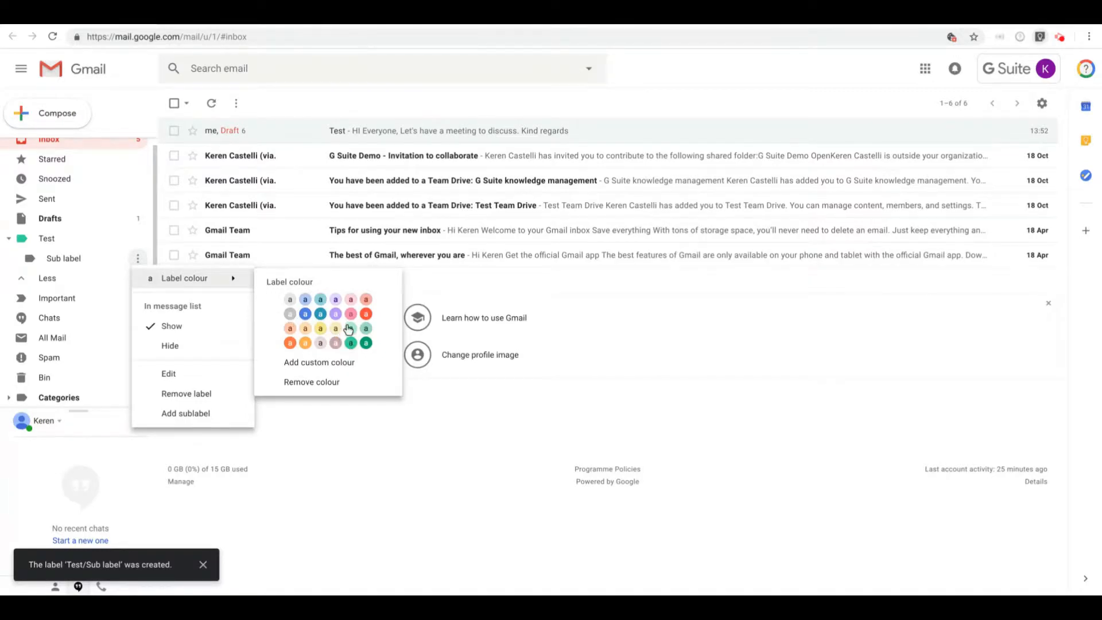
{"action": "left_click", "coordinate": [350, 328]}
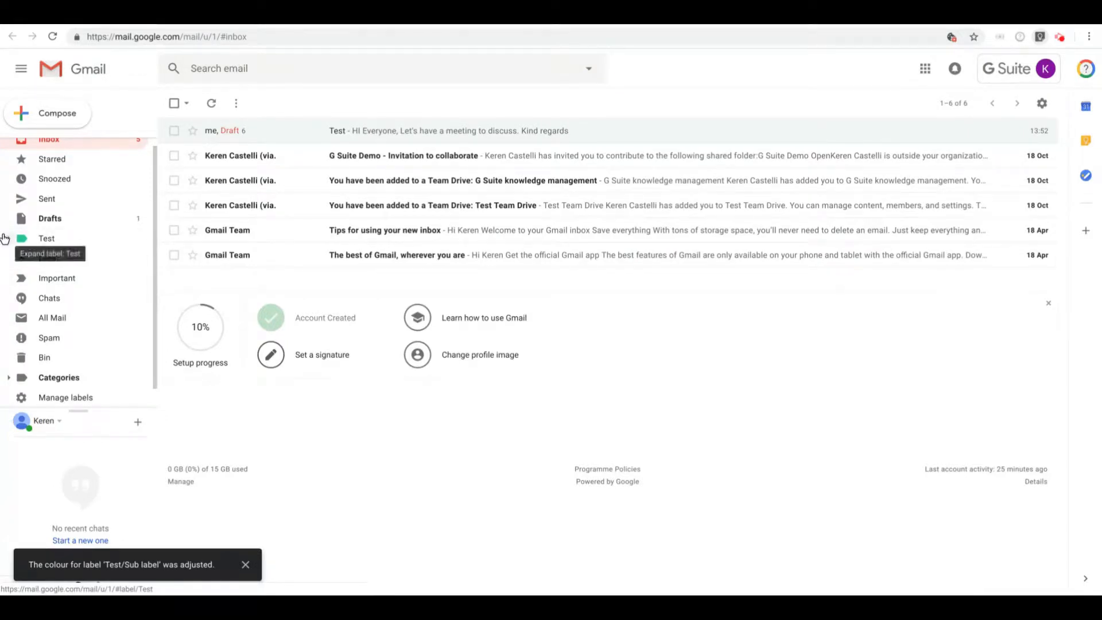
Expand the Test label in the sidebar so Sub label shows beneath it
{"action": "left_click", "coordinate": [7, 238]}
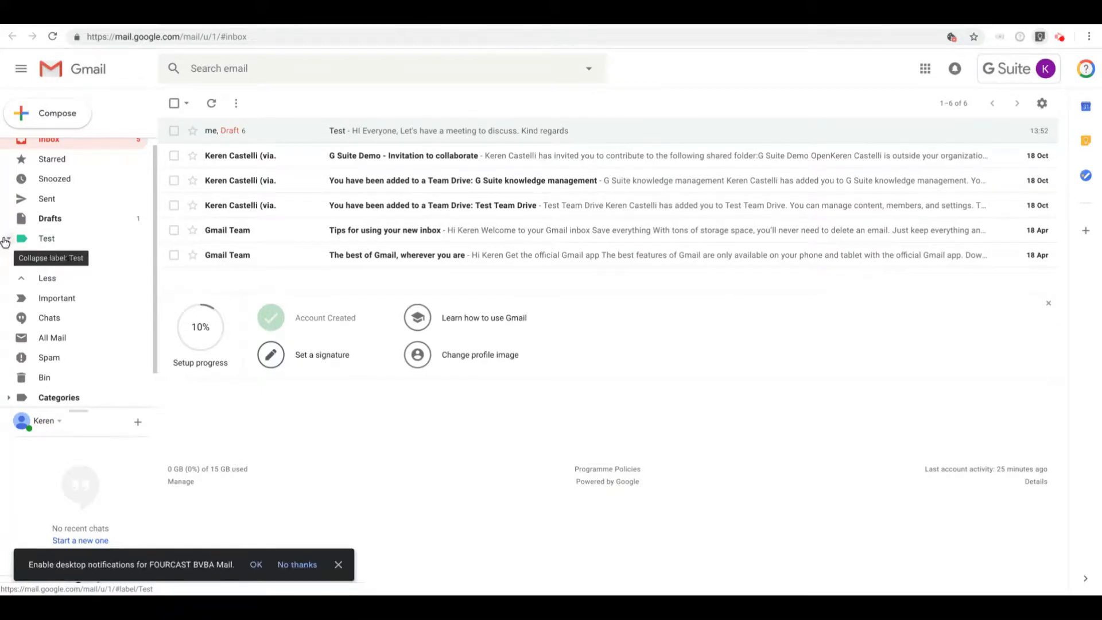
{"action": "left_click", "coordinate": [9, 238]}
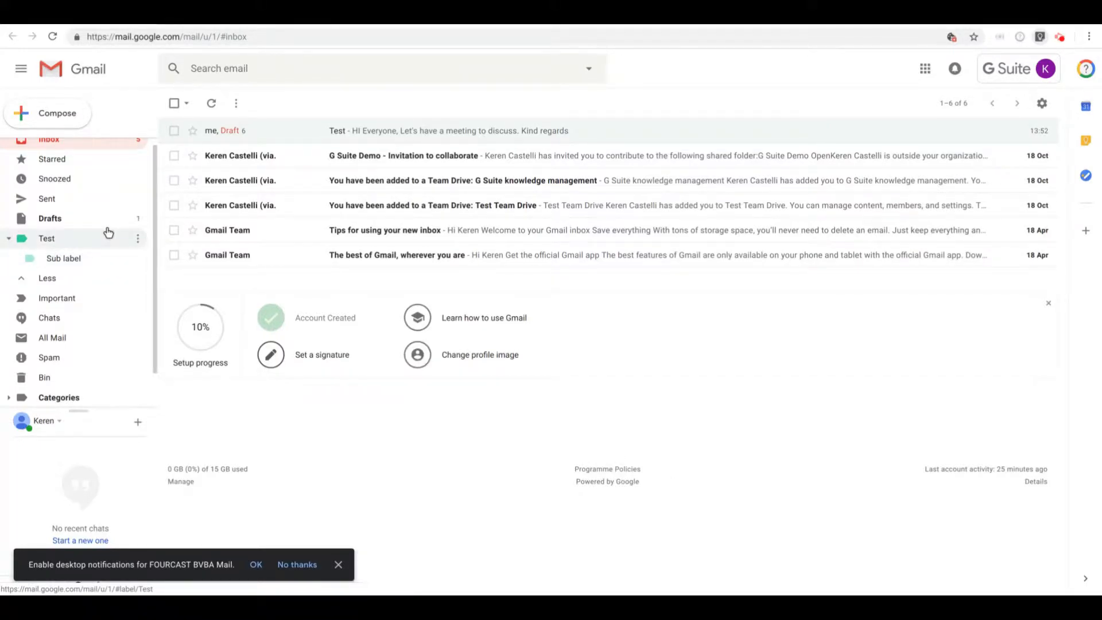
{"action": "mouse_move", "coordinate": [117, 242]}
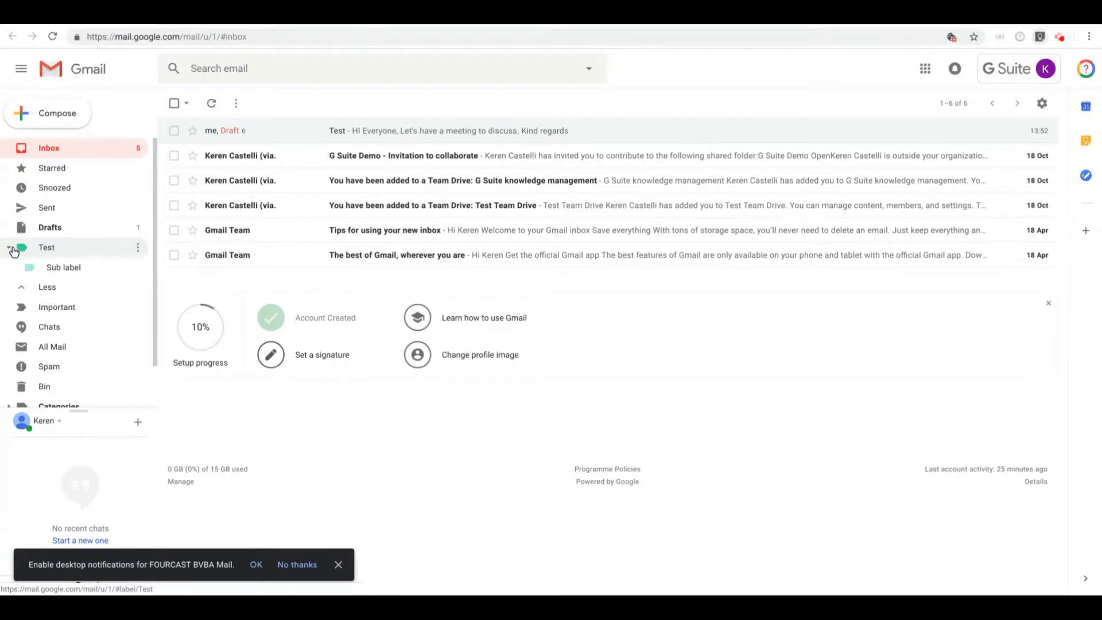
Drop the Test conversation onto Test, then apply the Test label to the G Suite Demo invitation
{"action": "left_click", "coordinate": [14, 251]}
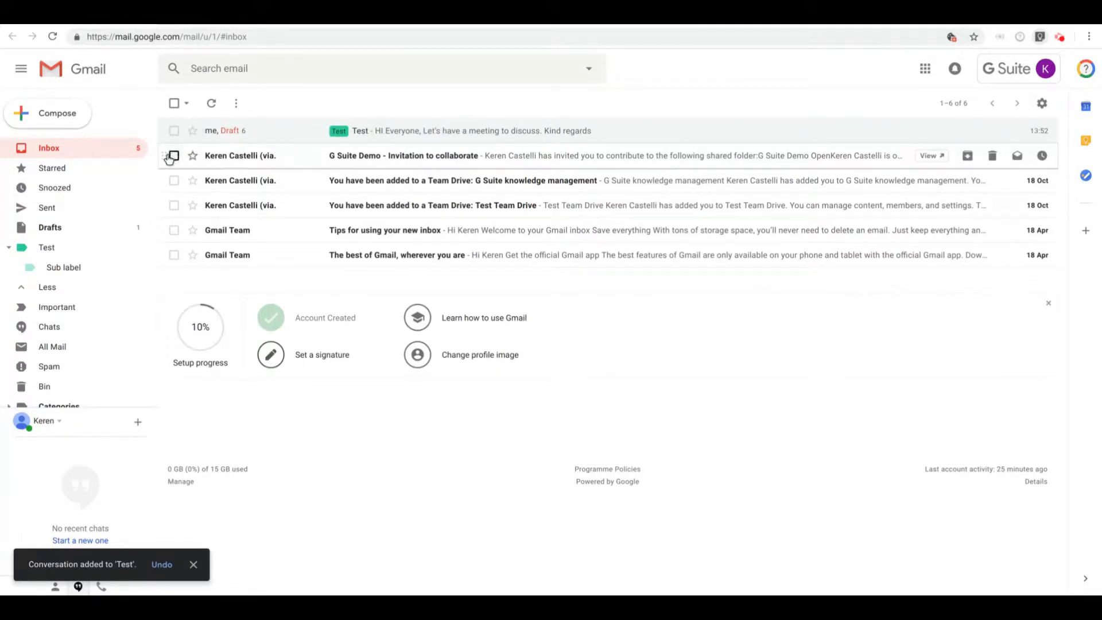
{"action": "left_click", "coordinate": [173, 156]}
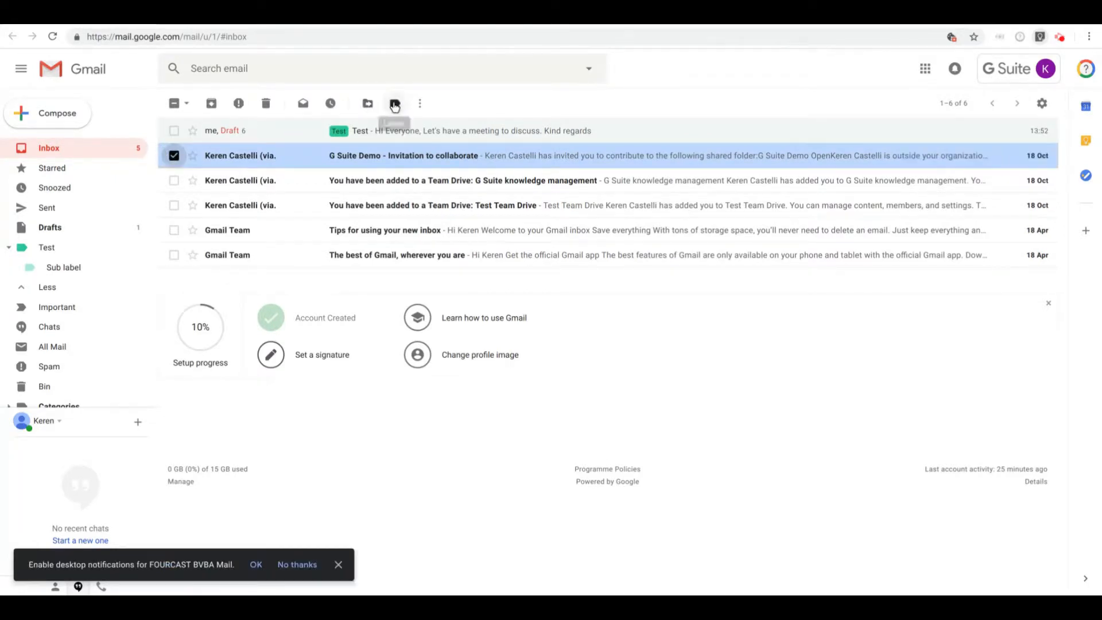
{"action": "mouse_move", "coordinate": [394, 103]}
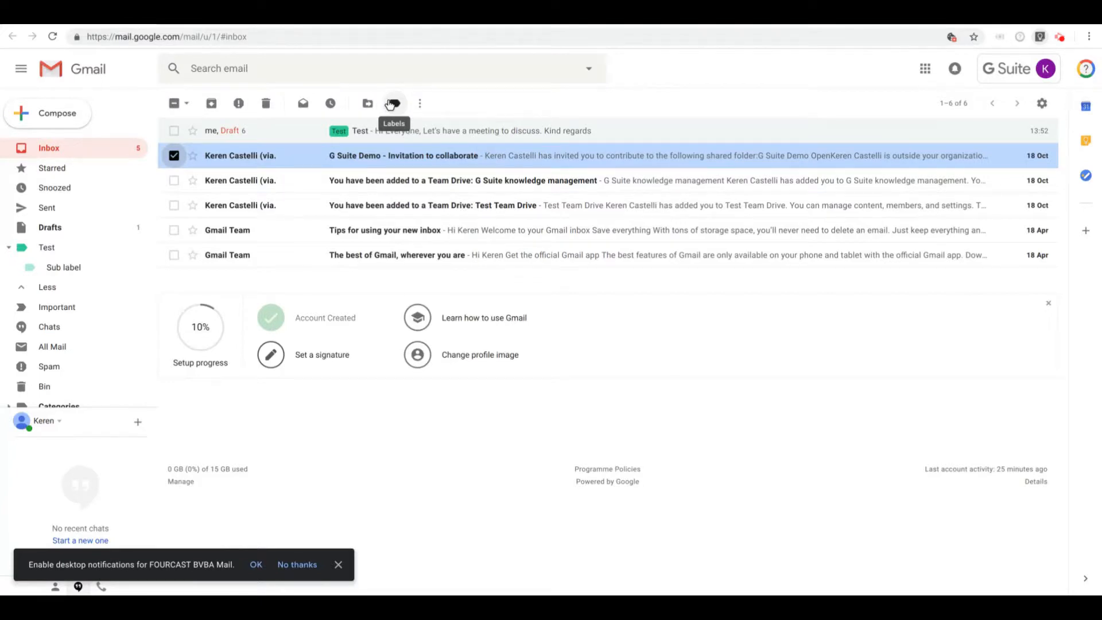
{"action": "left_click", "coordinate": [392, 103]}
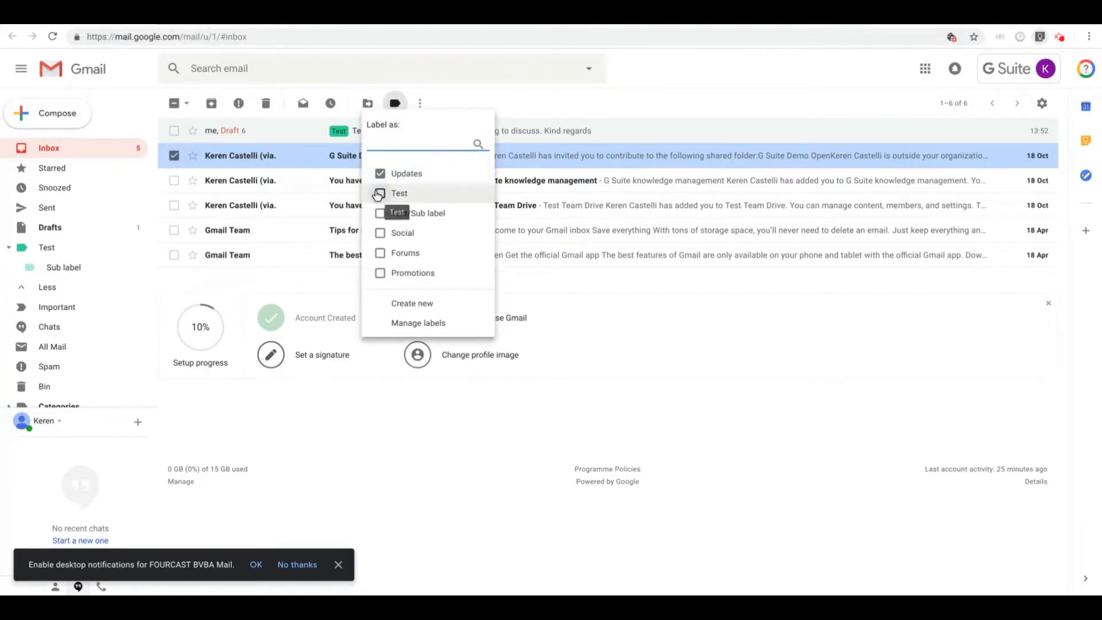
{"action": "left_click", "coordinate": [379, 193]}
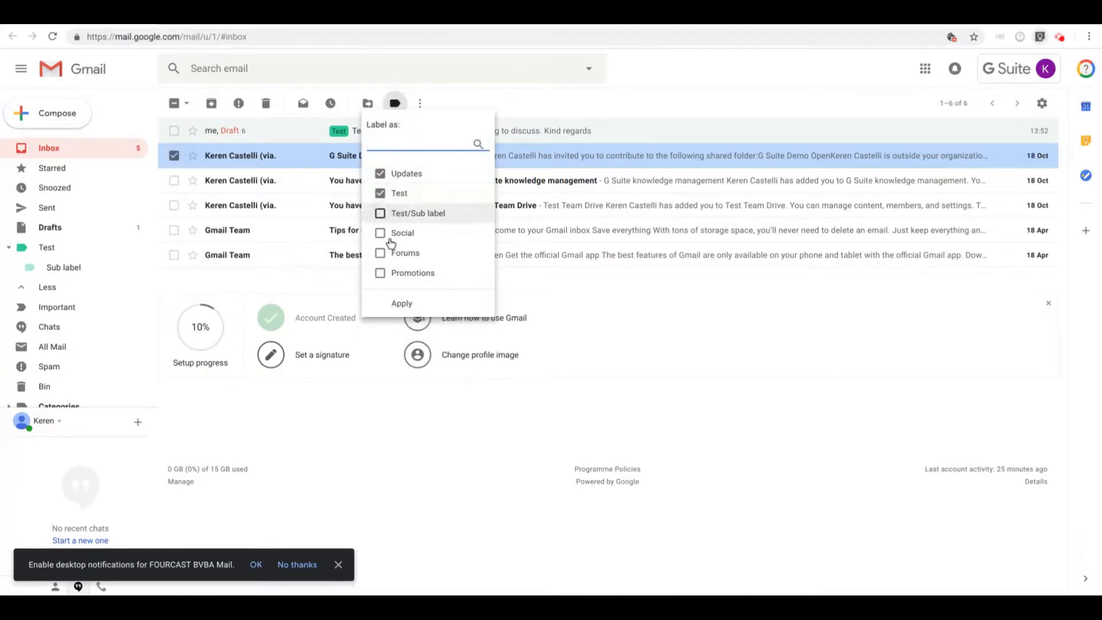
{"action": "left_click", "coordinate": [401, 303]}
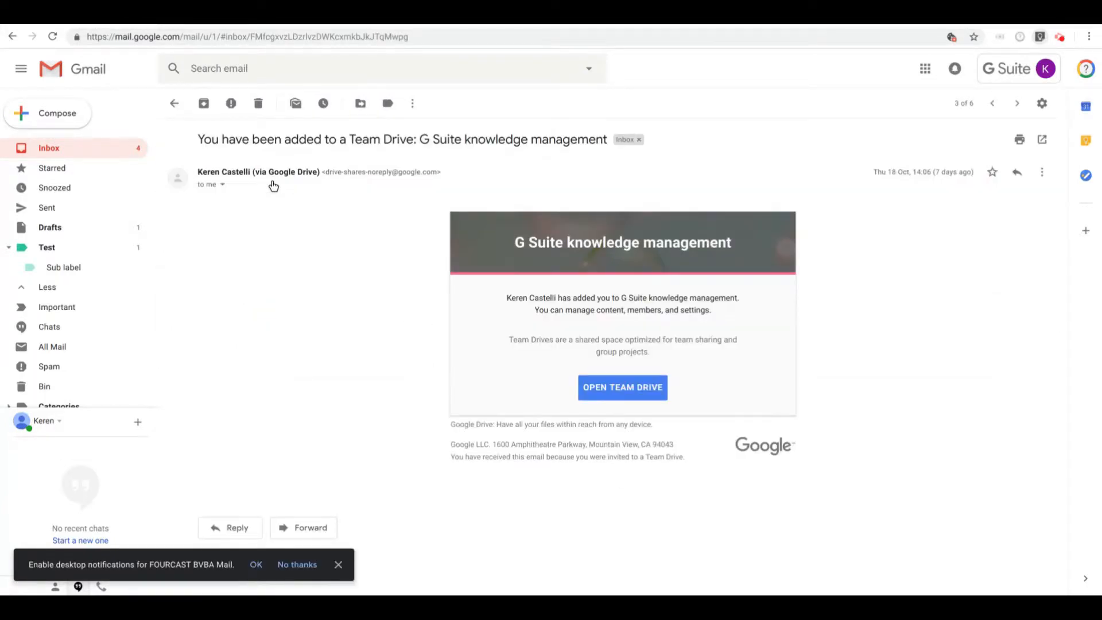
{"action": "mouse_move", "coordinate": [386, 103]}
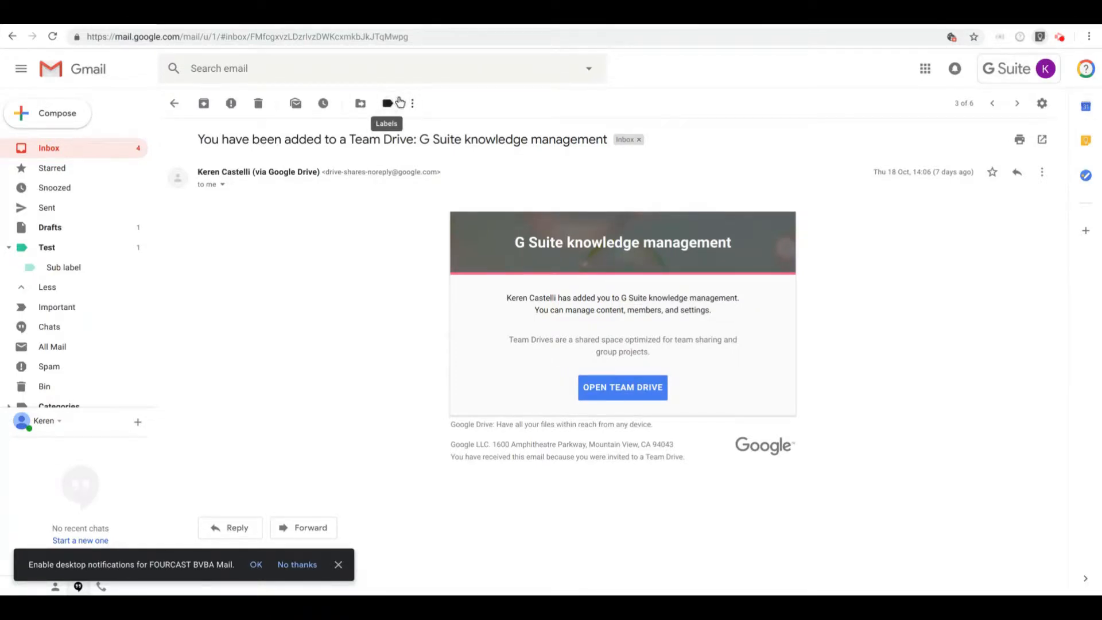
Apply the Test label to the open G Suite knowledge management Team Drive email
{"action": "left_click", "coordinate": [386, 103]}
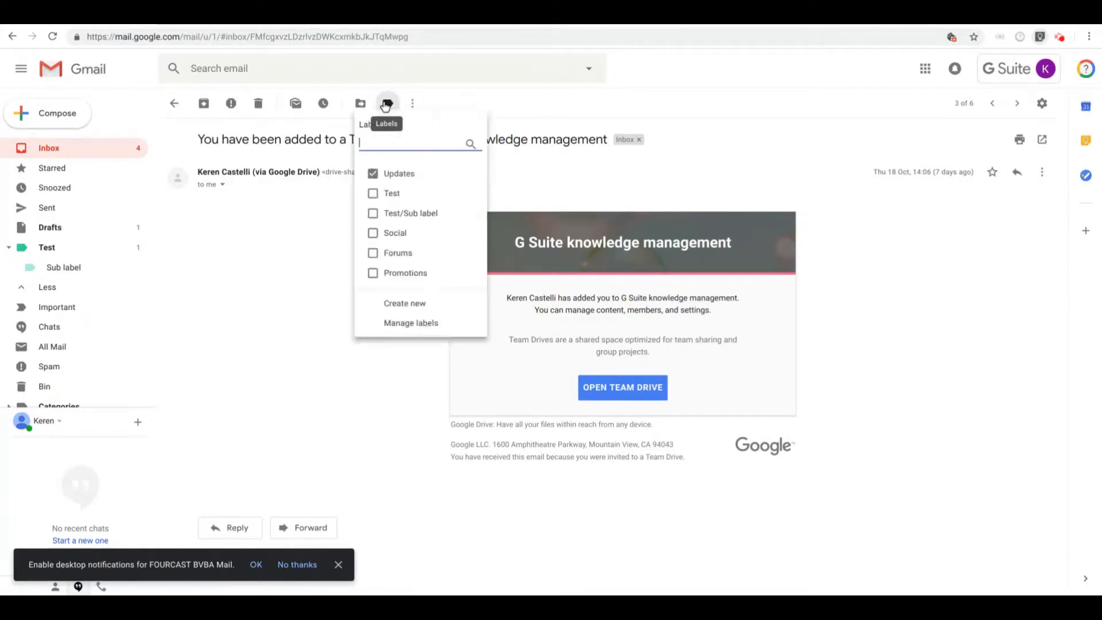
{"action": "left_click", "coordinate": [373, 194]}
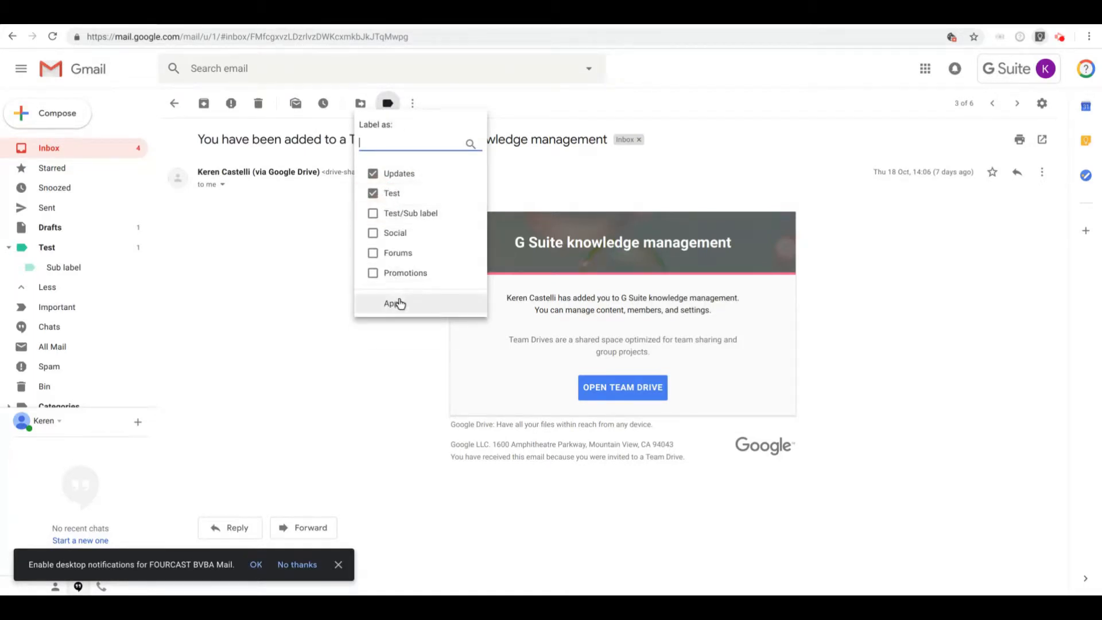
{"action": "left_click", "coordinate": [395, 303]}
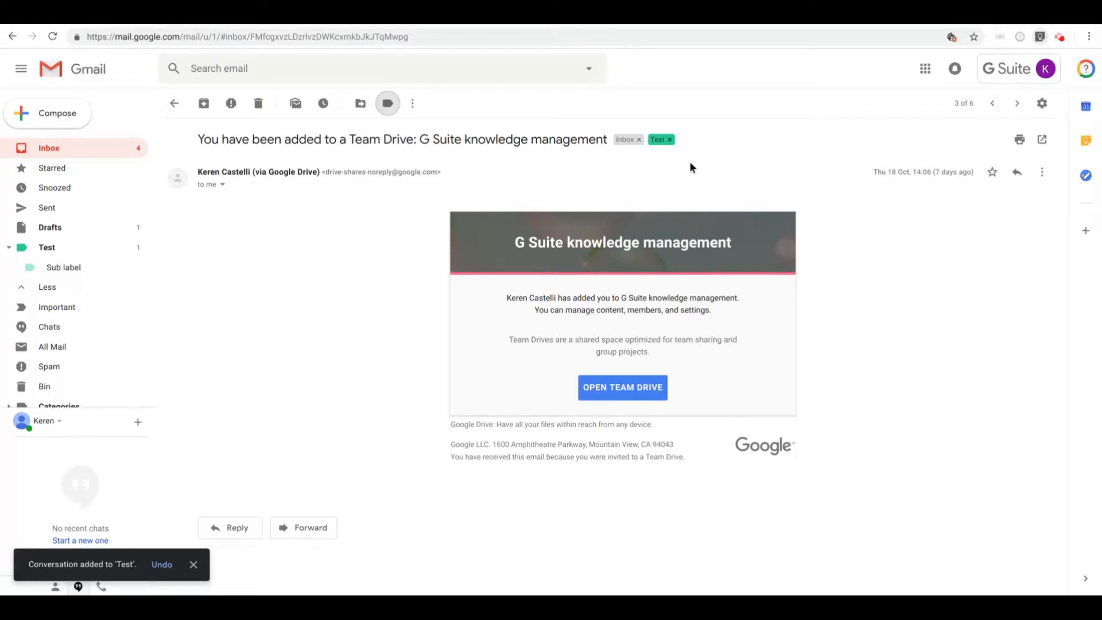
Return to the inbox and open the Test conversation to check its labels
{"action": "left_click", "coordinate": [174, 103]}
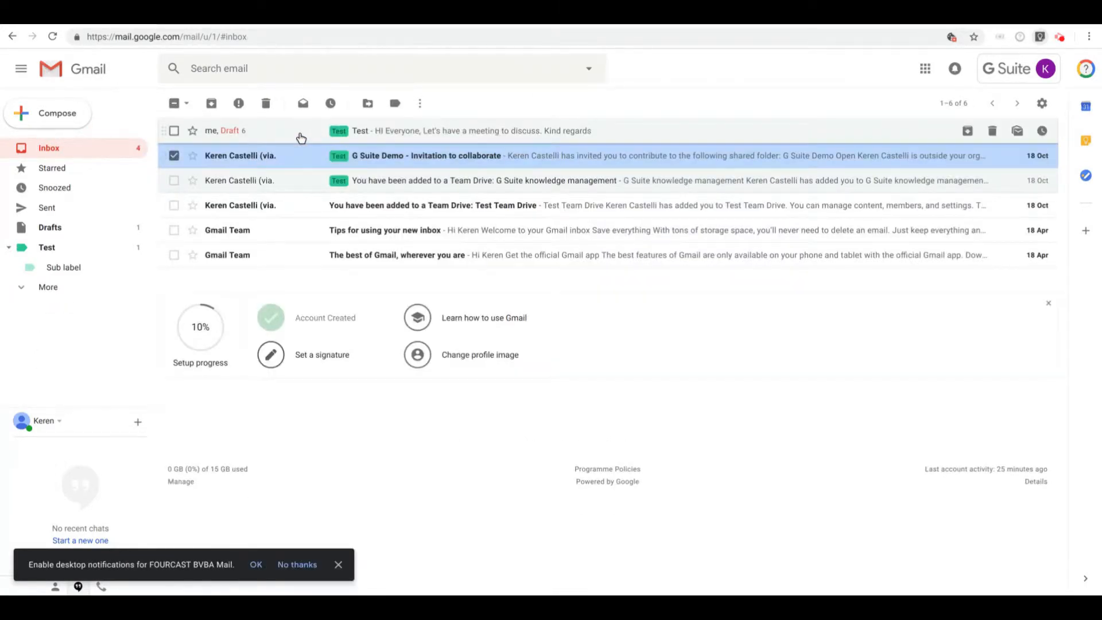
{"action": "left_click", "coordinate": [457, 130]}
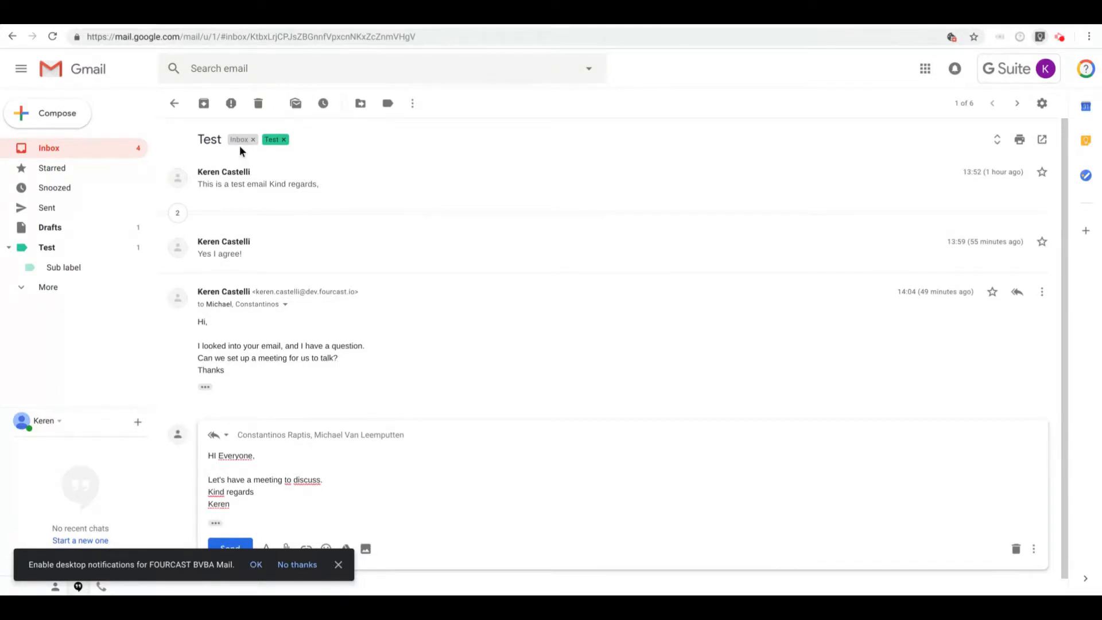
{"action": "mouse_move", "coordinate": [239, 138]}
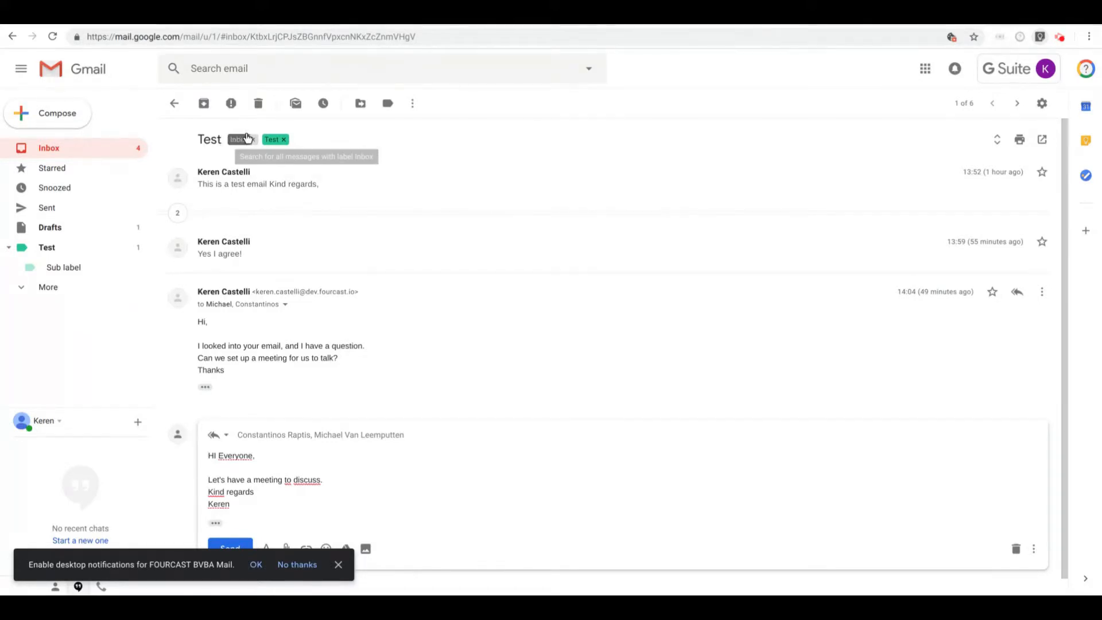
{"action": "mouse_move", "coordinate": [292, 148]}
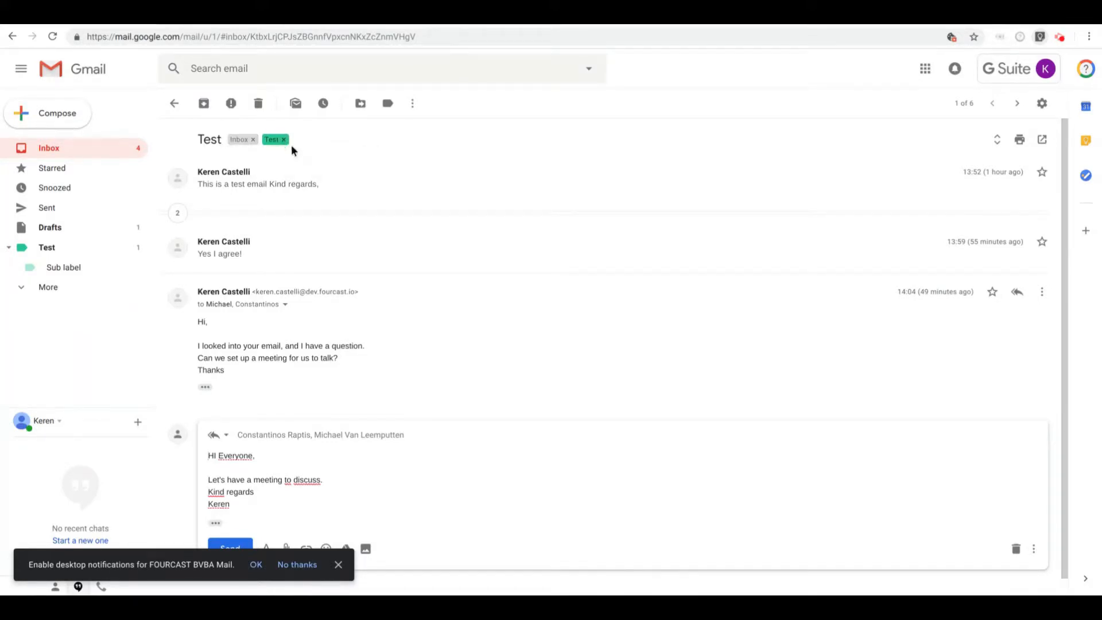
{"action": "mouse_move", "coordinate": [214, 129]}
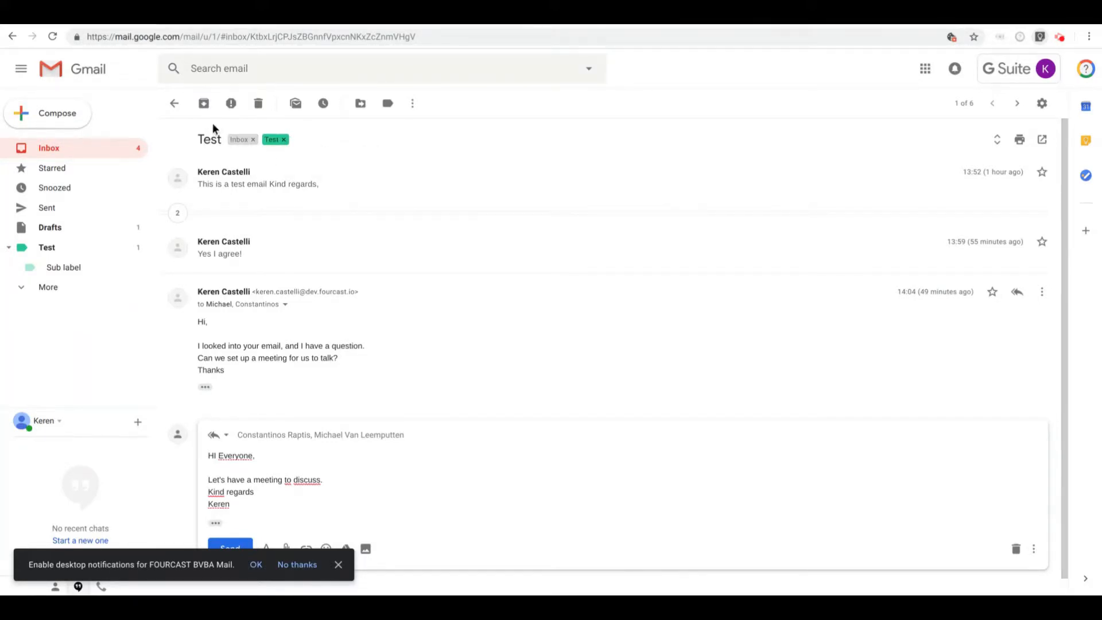
{"action": "mouse_move", "coordinate": [332, 135]}
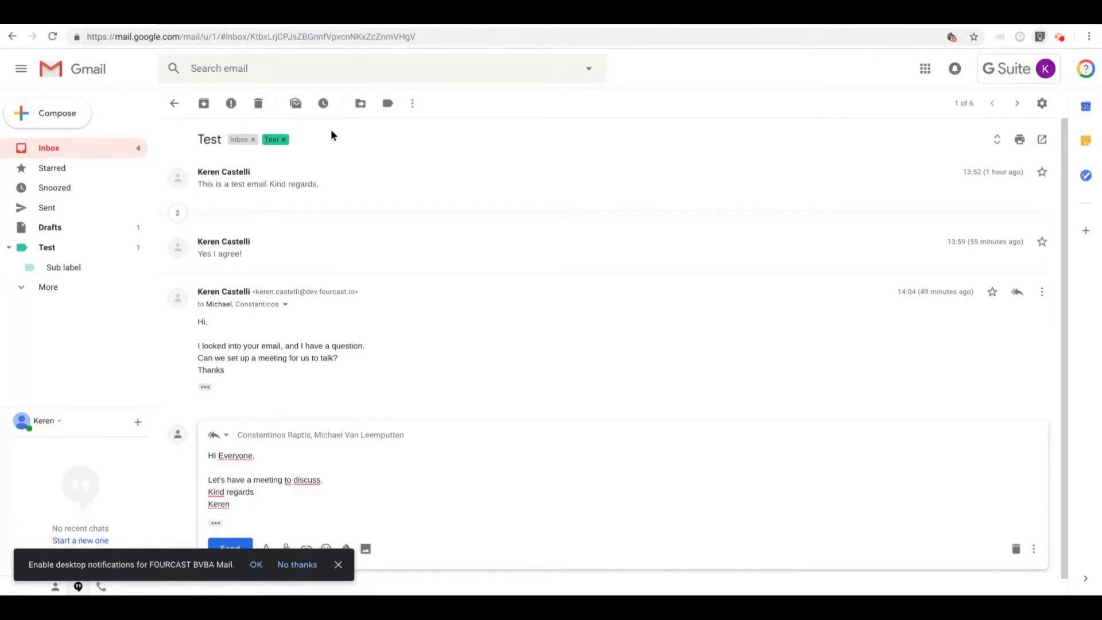
{"action": "mouse_move", "coordinate": [190, 153]}
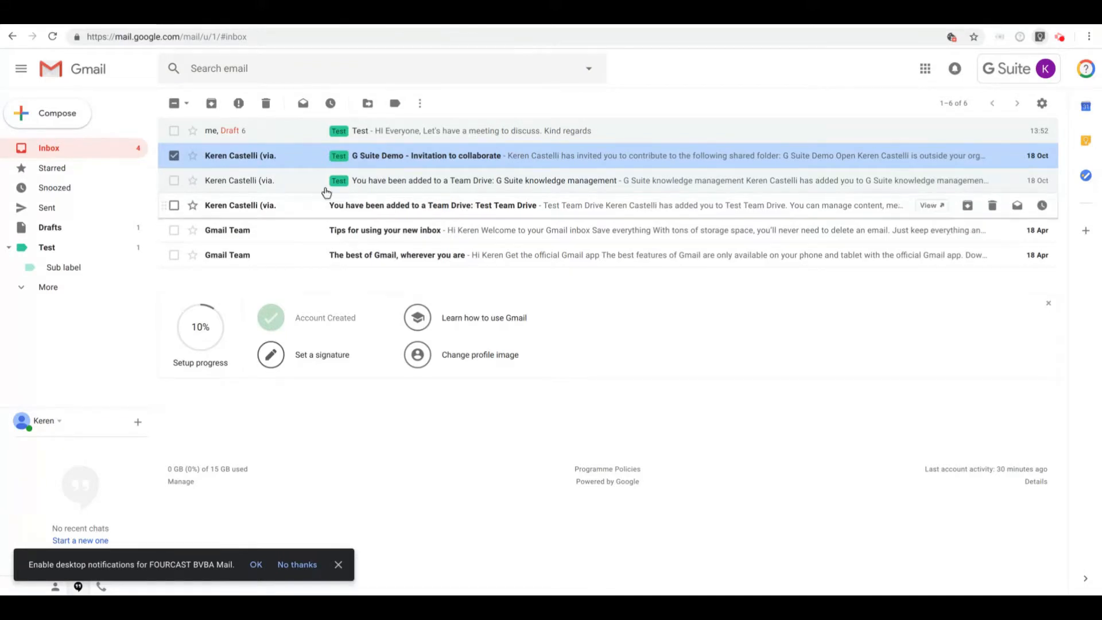
{"action": "mouse_move", "coordinate": [284, 180]}
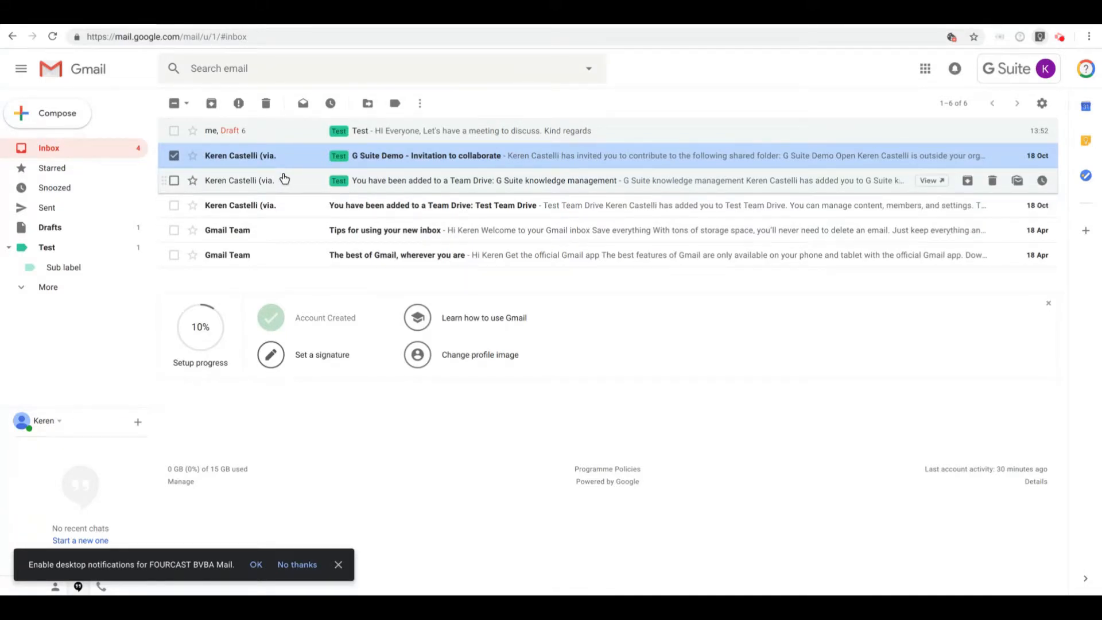
Deselect the G Suite Demo invitation row in the inbox
{"action": "left_click", "coordinate": [173, 155]}
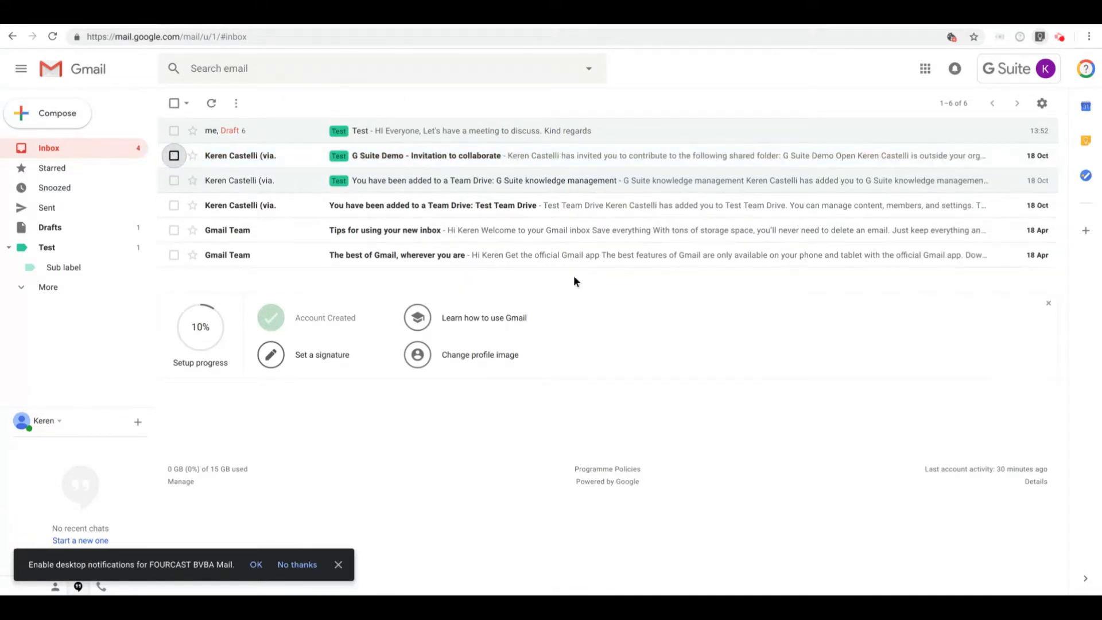
{"action": "mouse_move", "coordinate": [623, 298]}
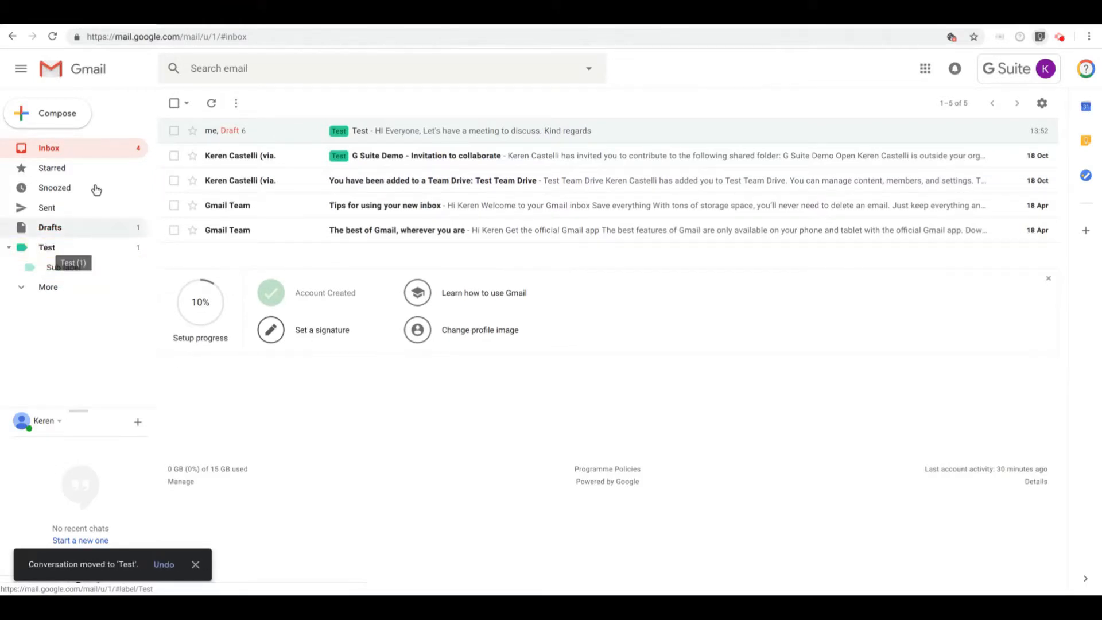
Move the selected G Suite Demo invitation out of the inbox into the Test label
{"action": "left_click", "coordinate": [175, 156]}
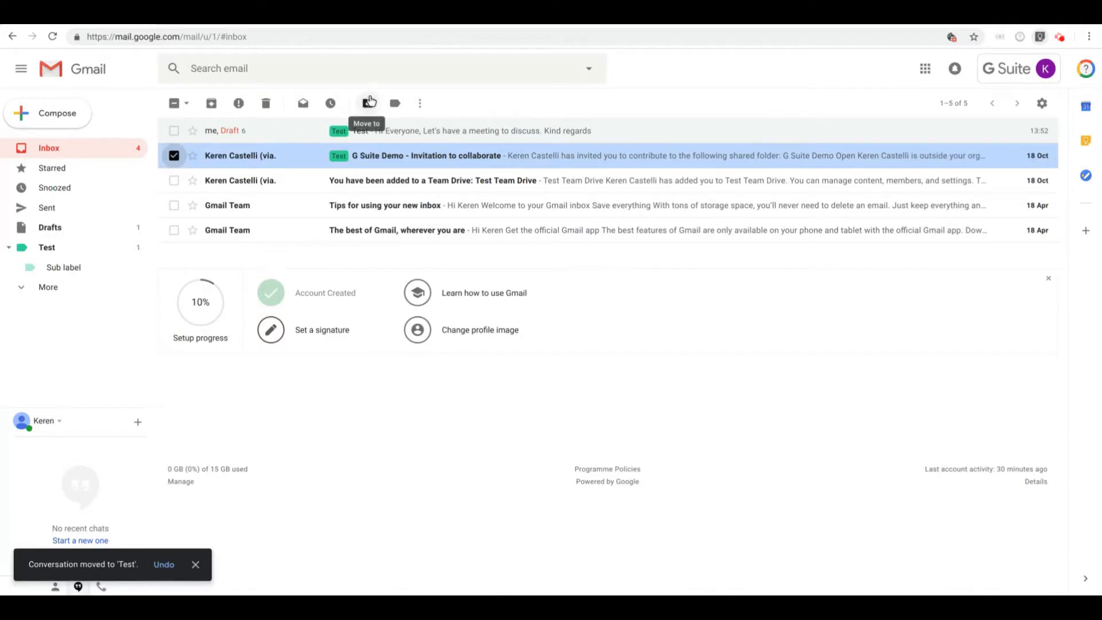
{"action": "mouse_move", "coordinate": [366, 106]}
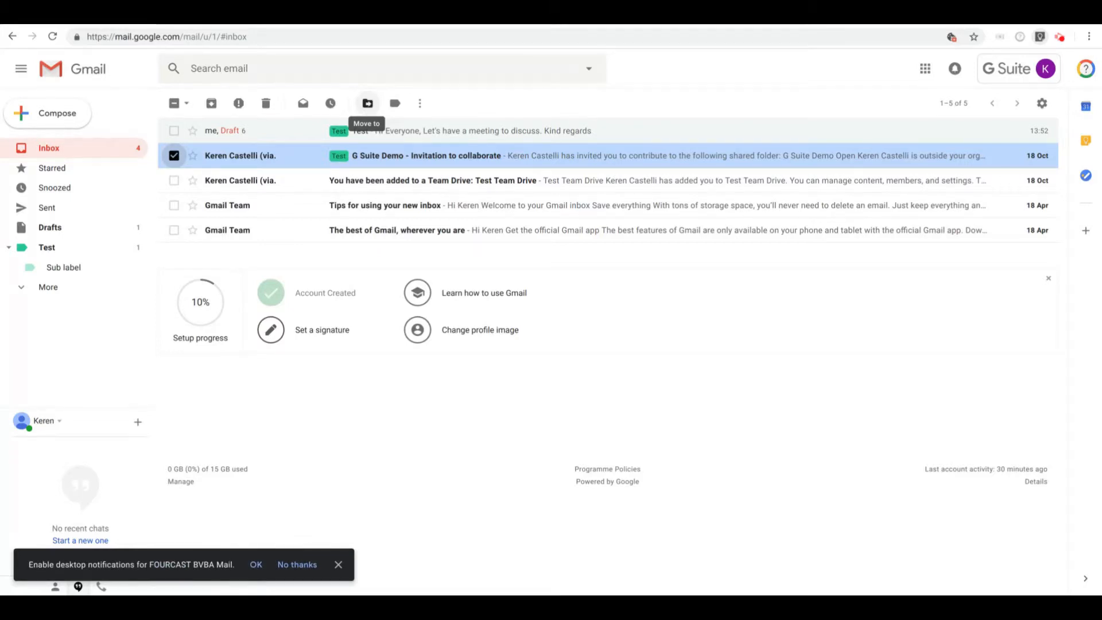
{"action": "left_click", "coordinate": [366, 103]}
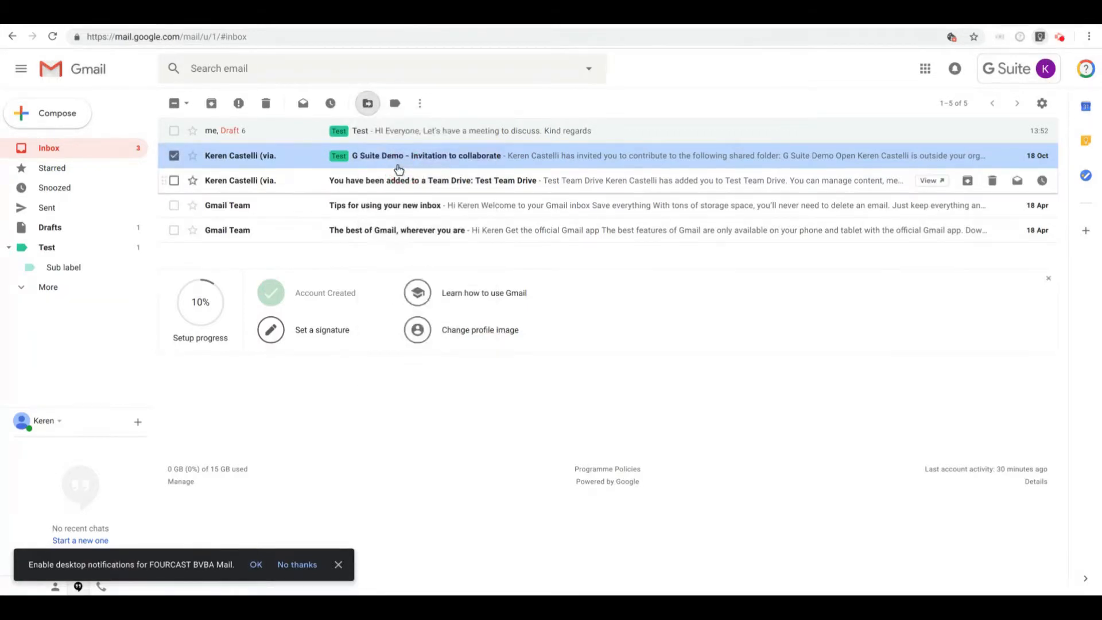
{"action": "left_click", "coordinate": [367, 103]}
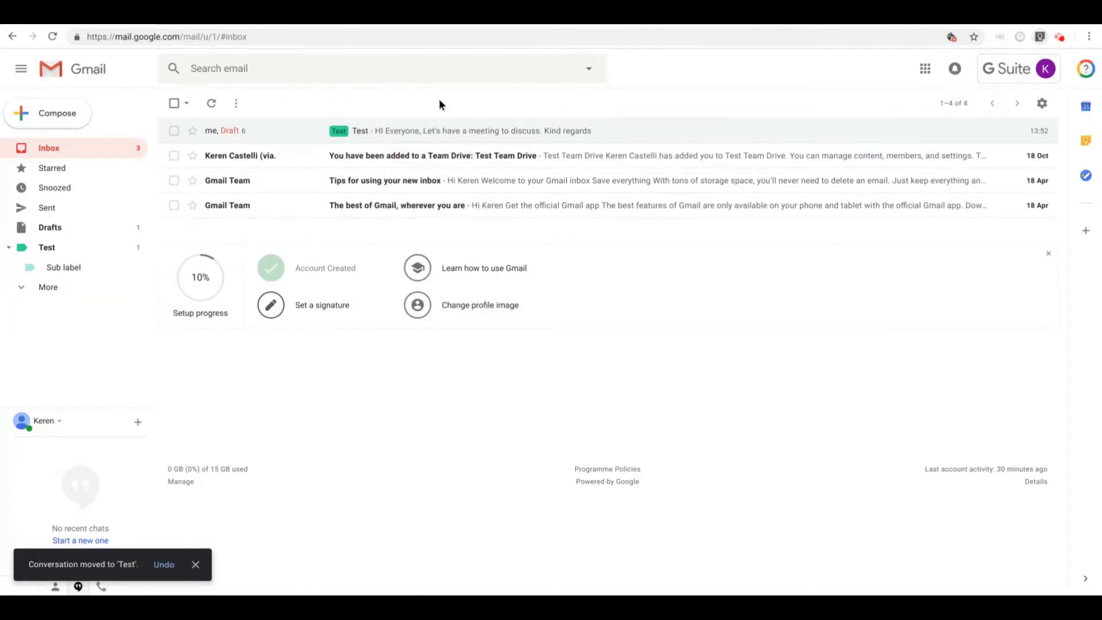
{"action": "mouse_move", "coordinate": [307, 229]}
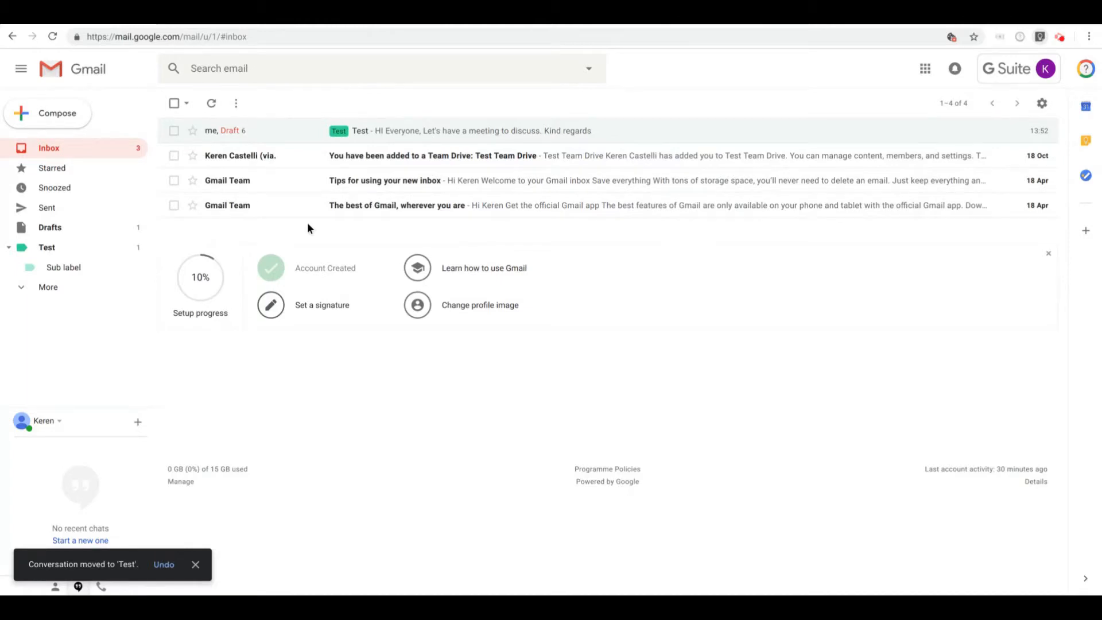
{"action": "mouse_move", "coordinate": [388, 131]}
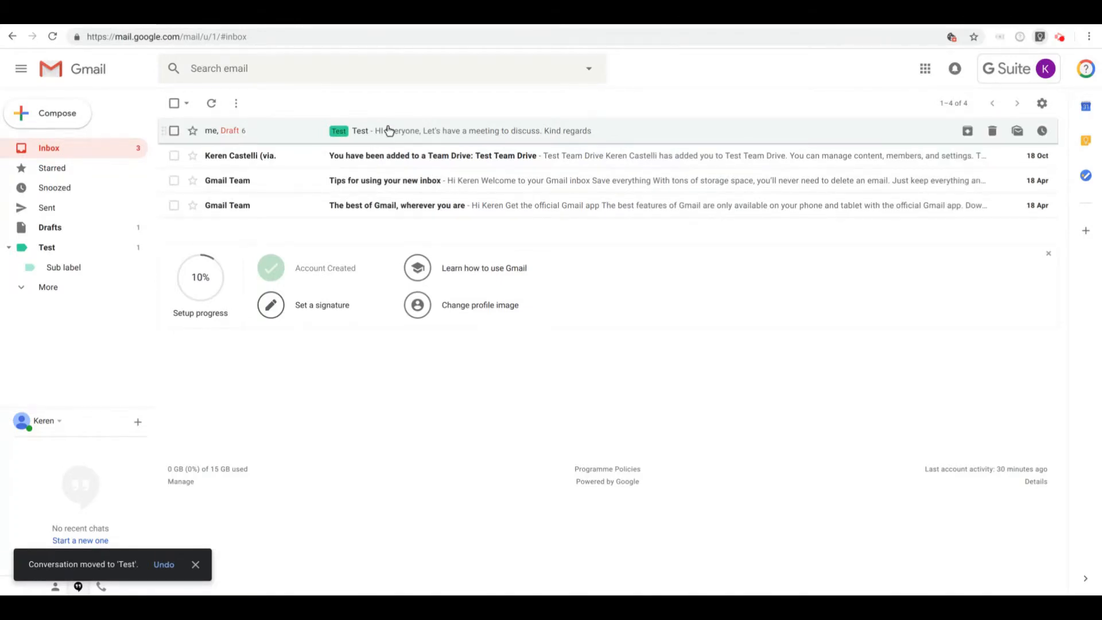
Remove the Inbox label chip from the Test conversation and return to the inbox
{"action": "left_click", "coordinate": [457, 130]}
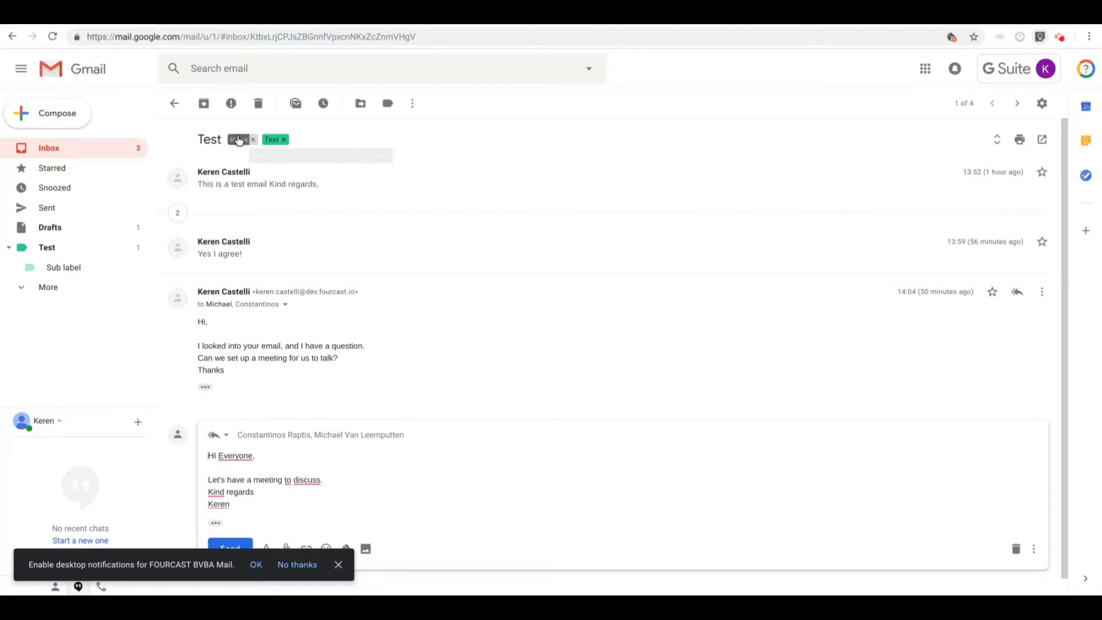
{"action": "left_click", "coordinate": [253, 138]}
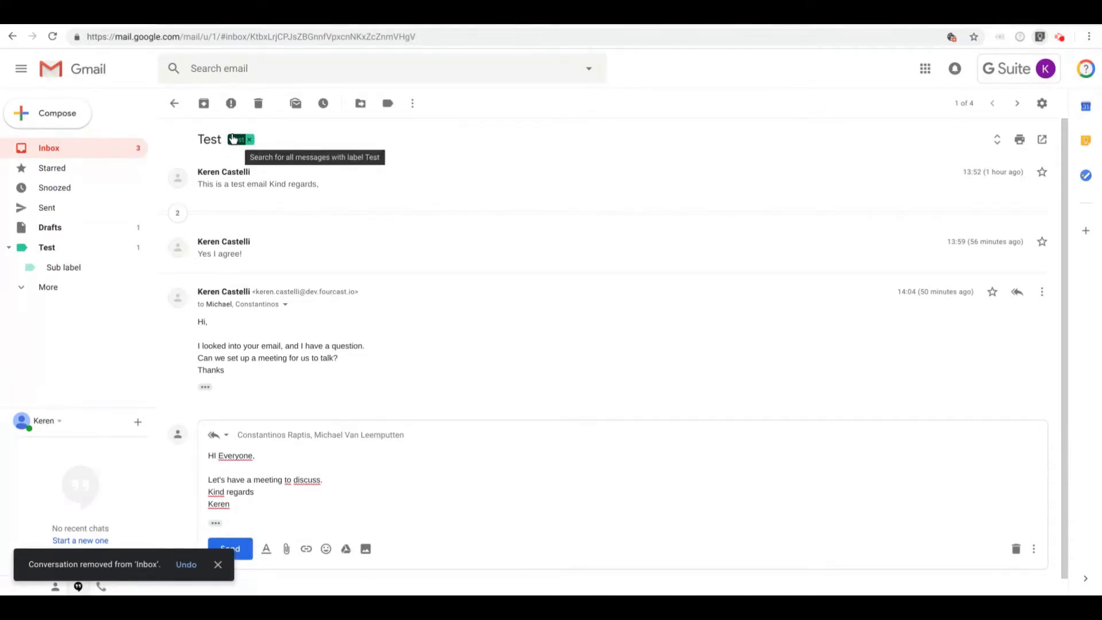
{"action": "left_click", "coordinate": [49, 148]}
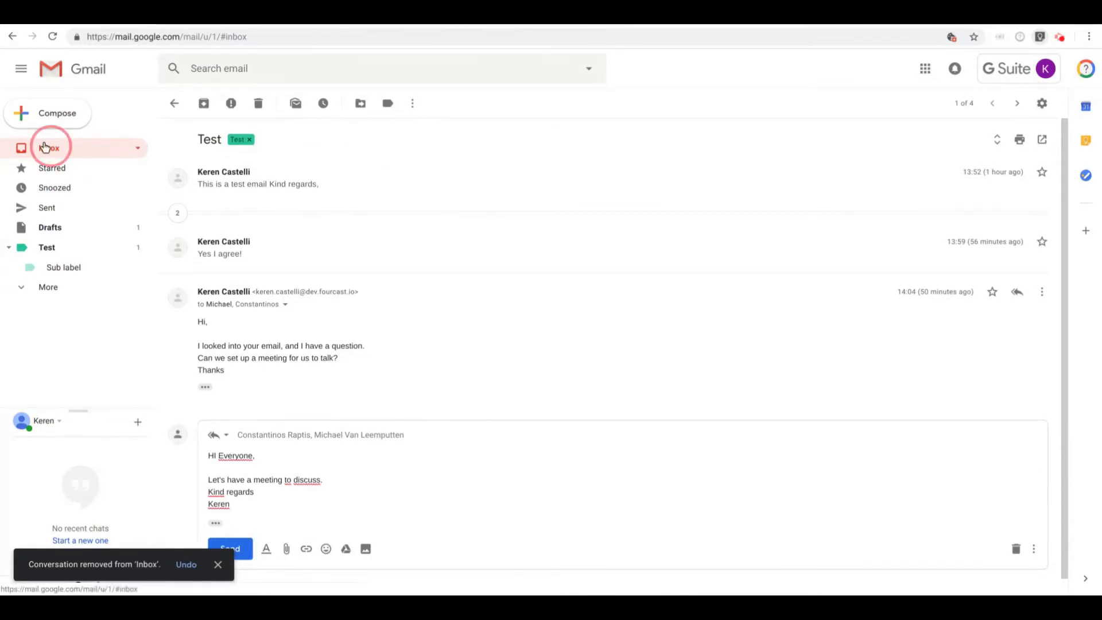
{"action": "left_click", "coordinate": [49, 147]}
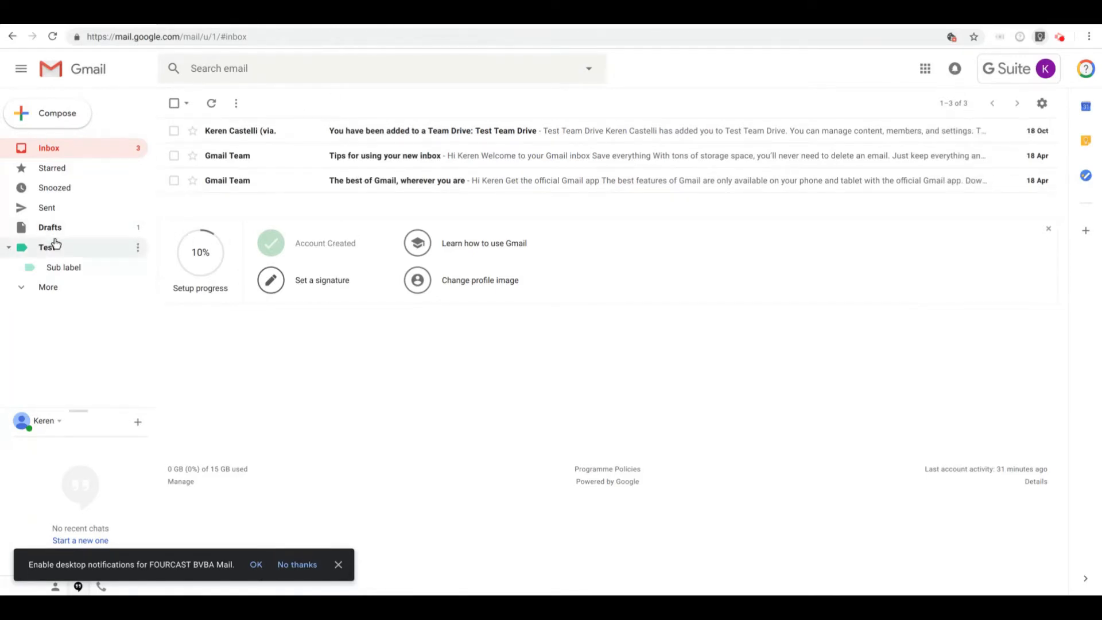
{"action": "left_click", "coordinate": [47, 247]}
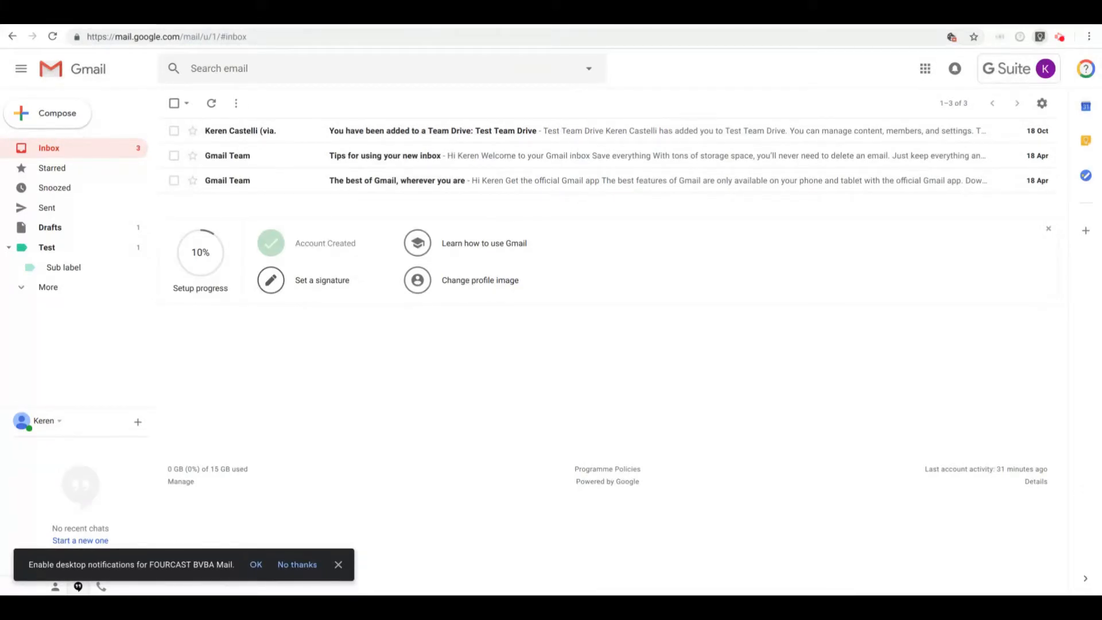
{"action": "mouse_move", "coordinate": [396, 179]}
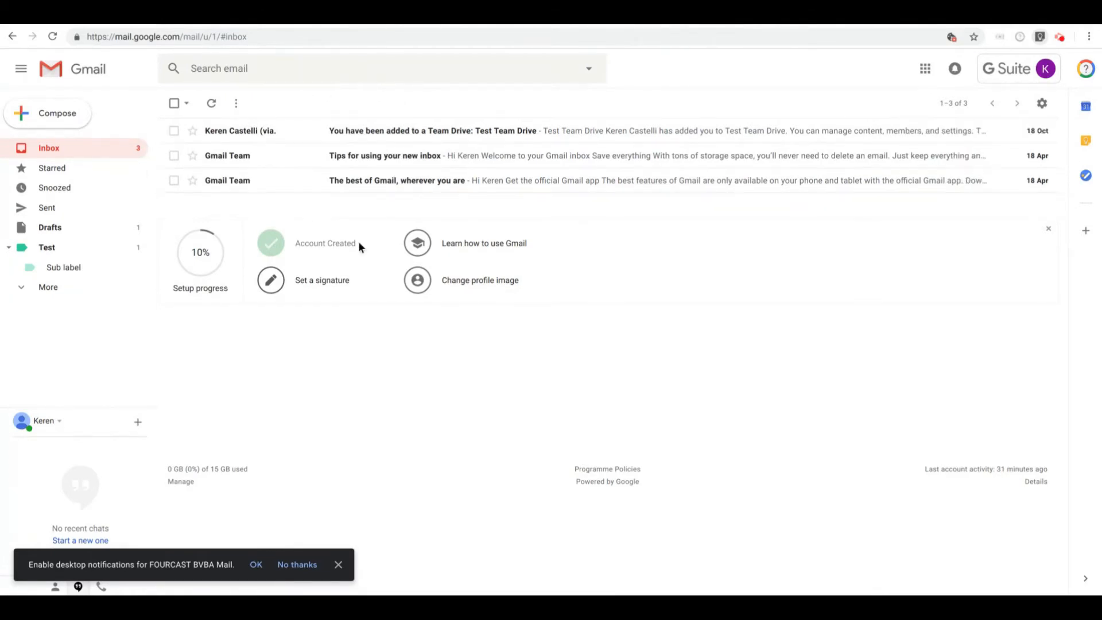
{"action": "mouse_move", "coordinate": [169, 147]}
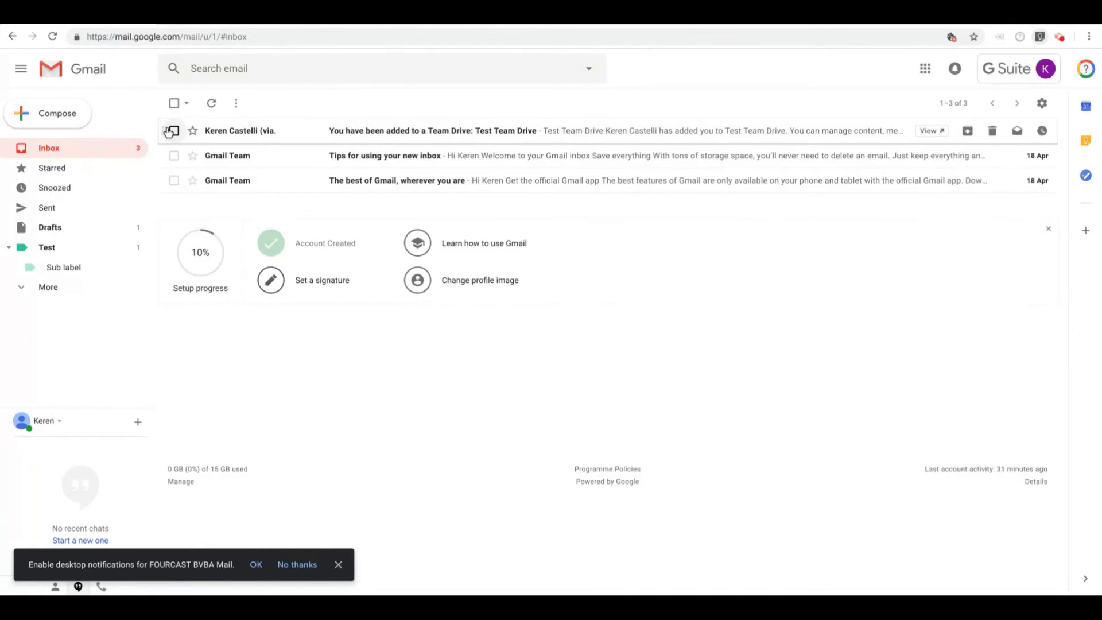
{"action": "left_click", "coordinate": [173, 131]}
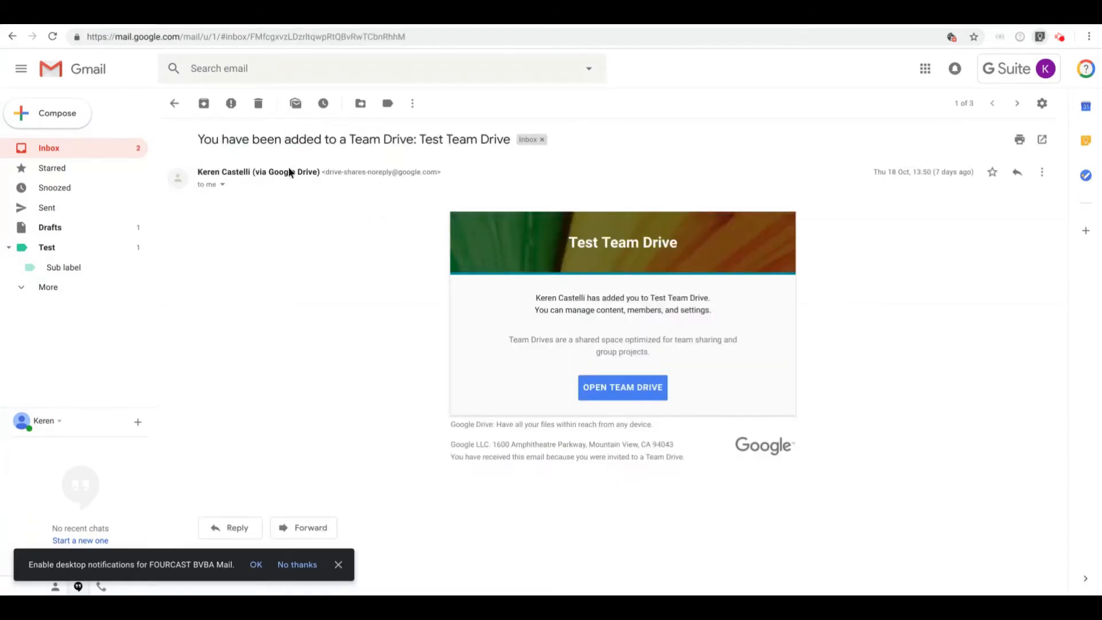
{"action": "mouse_move", "coordinate": [527, 139]}
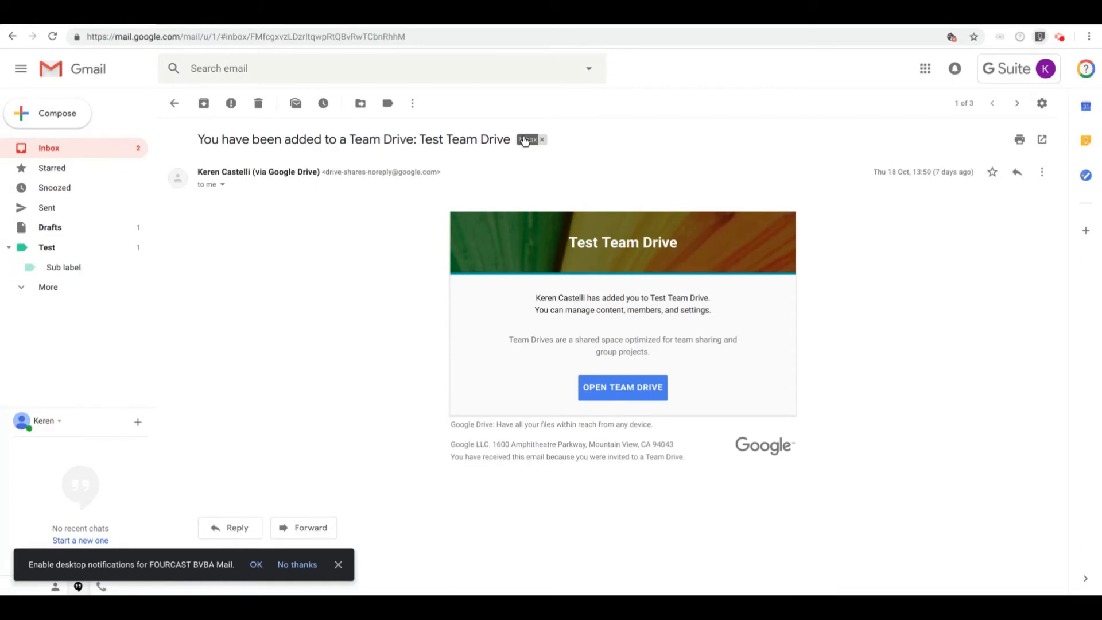
Archive the Test Team Drive invitation from the inbox list and expand the sidebar folder list
{"action": "left_click", "coordinate": [173, 104]}
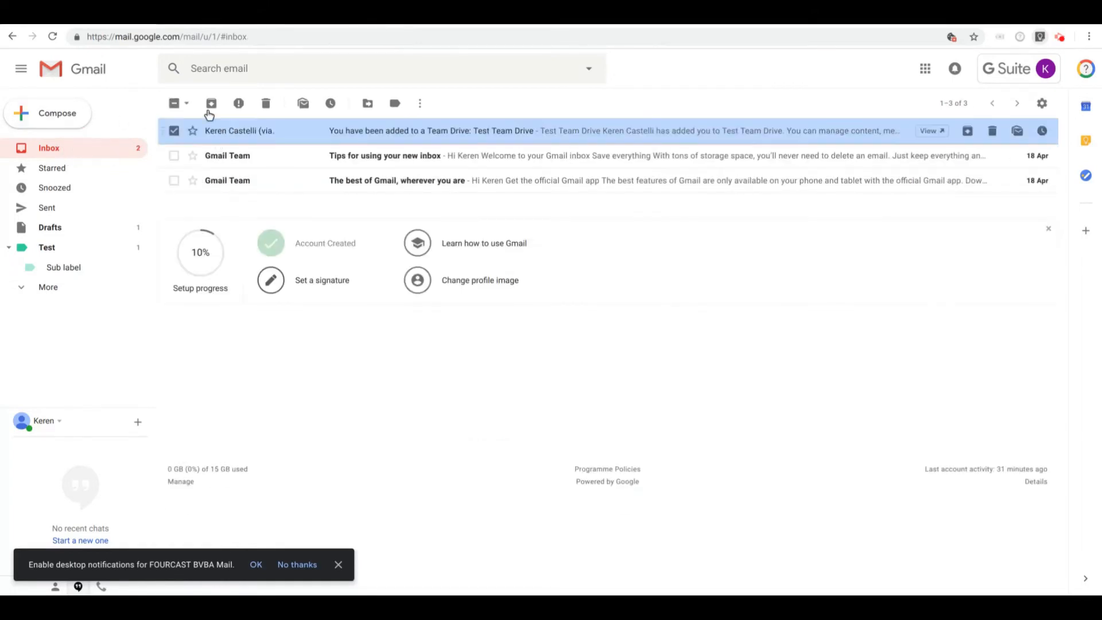
{"action": "left_click", "coordinate": [210, 104]}
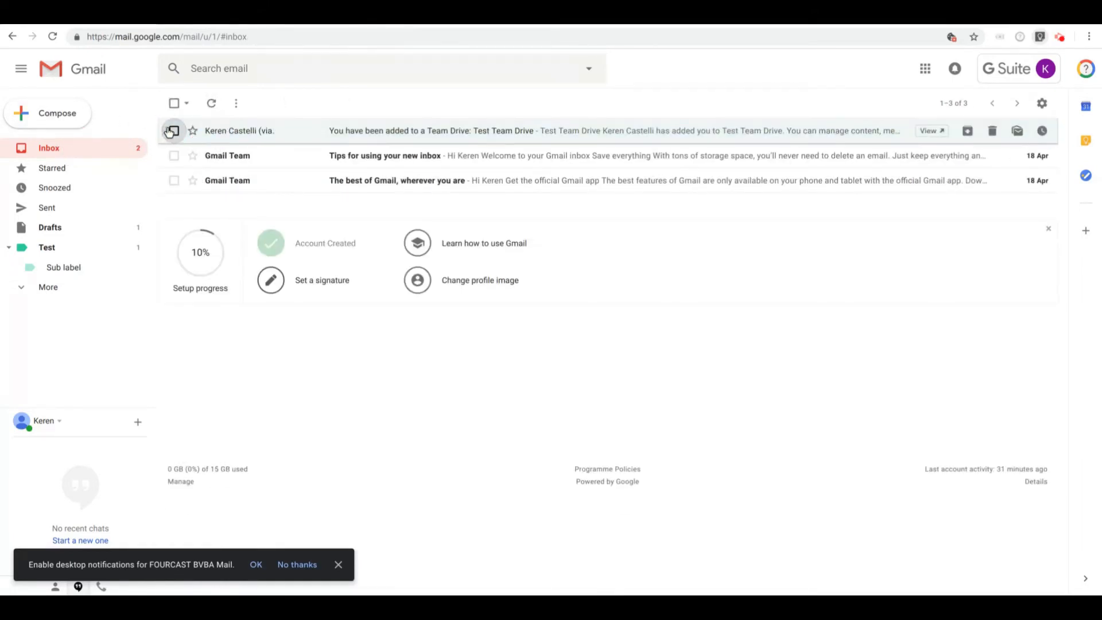
{"action": "left_click", "coordinate": [173, 130]}
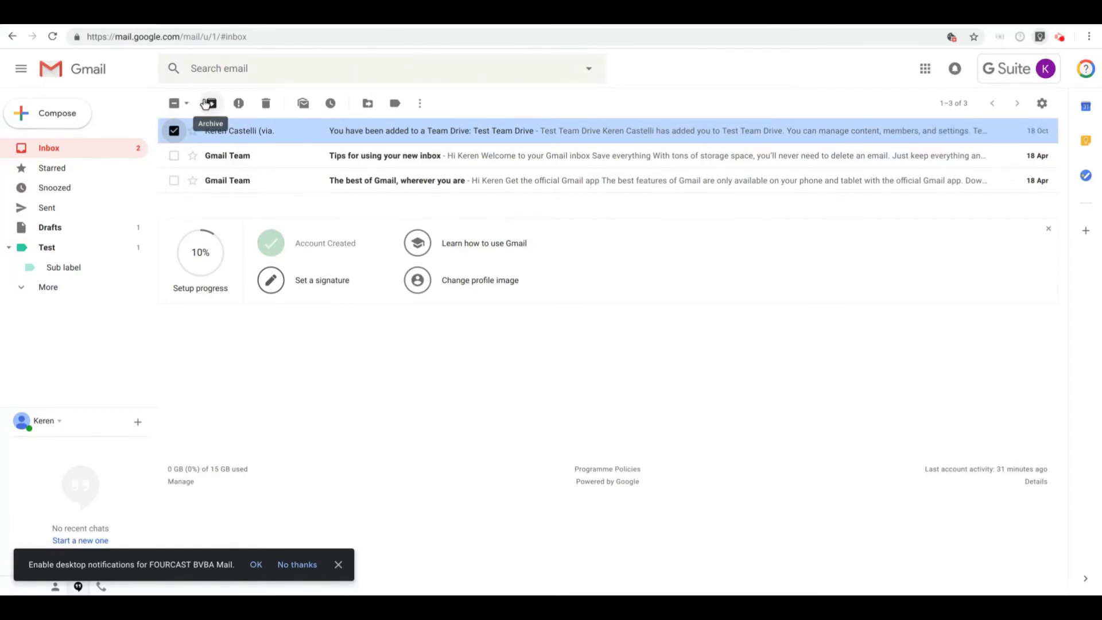
{"action": "left_click", "coordinate": [209, 104]}
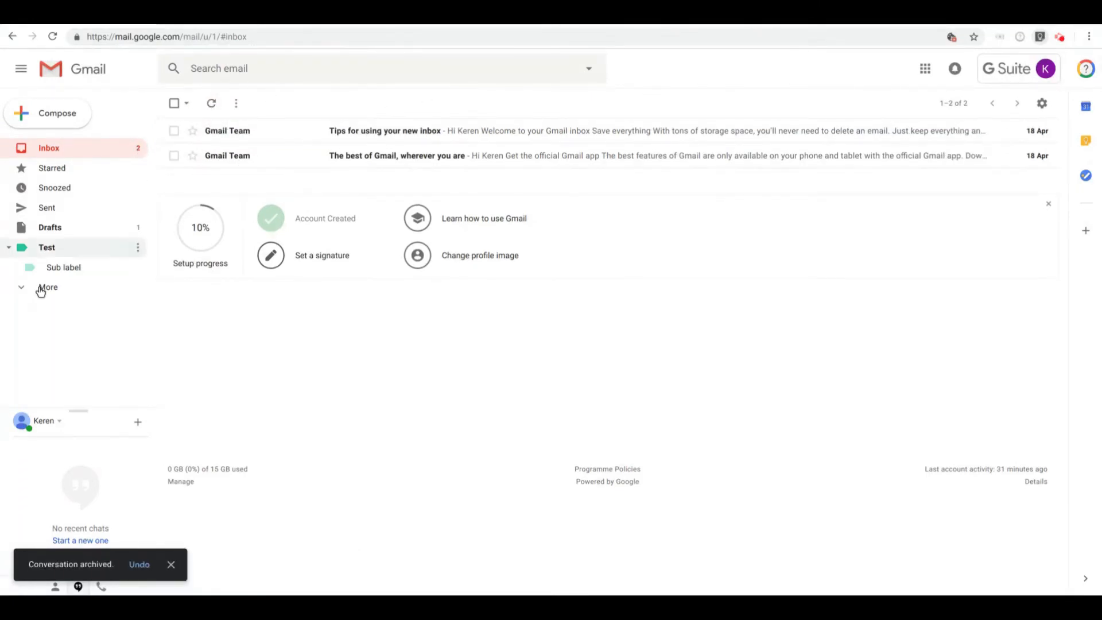
{"action": "left_click", "coordinate": [47, 287]}
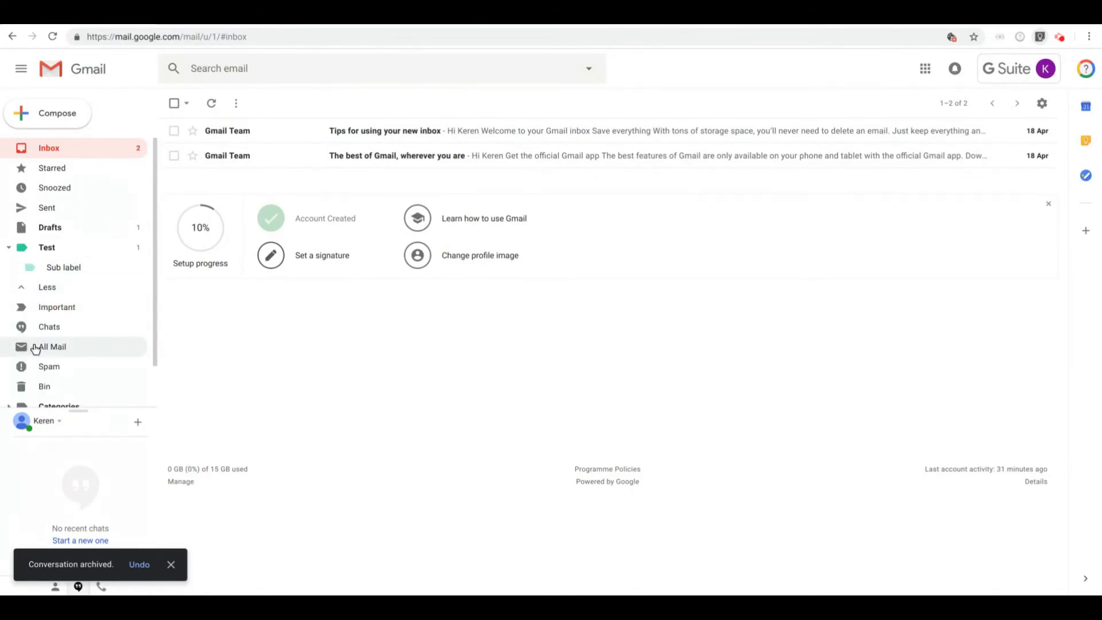
Show All Mail, listing all seven conversations including archived and Test-labelled ones
{"action": "left_click", "coordinate": [53, 346]}
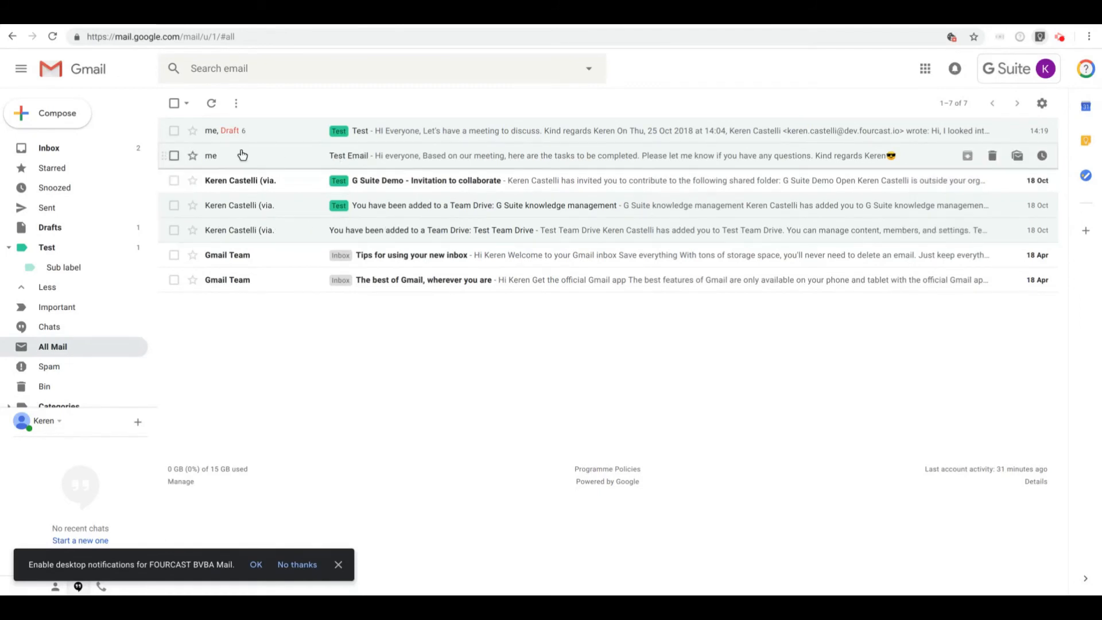
{"action": "mouse_move", "coordinate": [438, 155]}
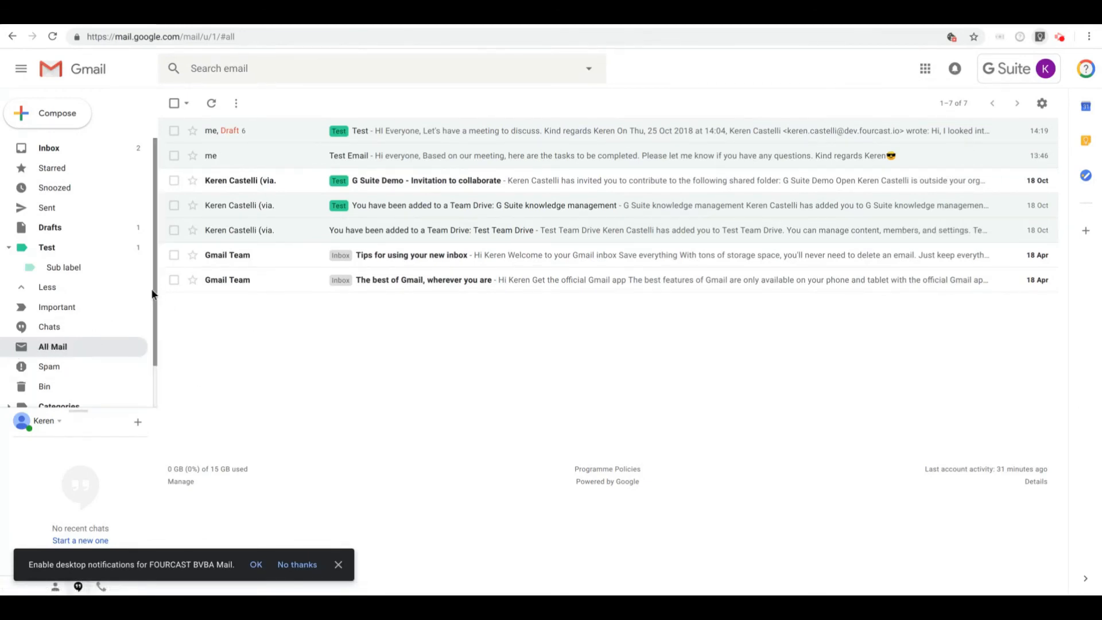
{"action": "mouse_move", "coordinate": [31, 386]}
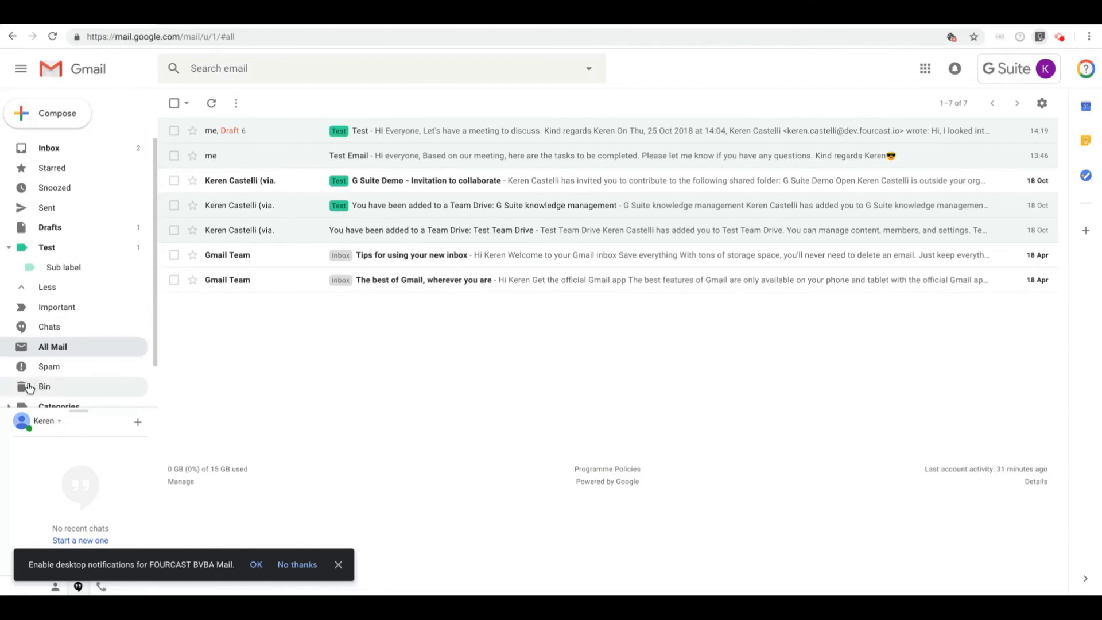
Return to the inbox, which holds only the two Gmail Team messages
{"action": "left_click", "coordinate": [49, 147]}
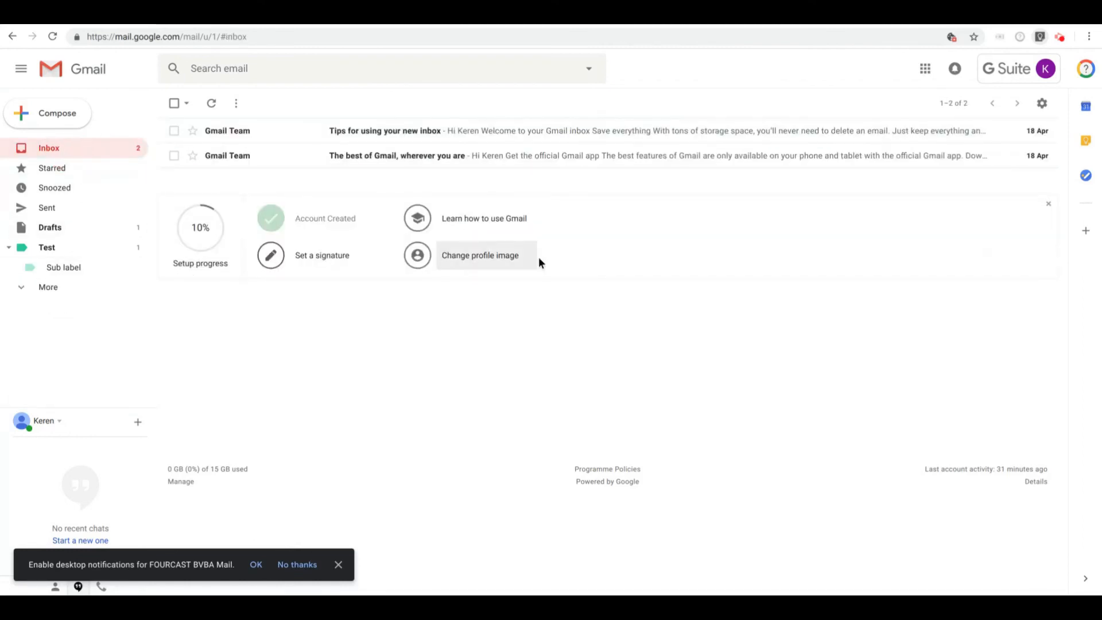
{"action": "mouse_move", "coordinate": [655, 258]}
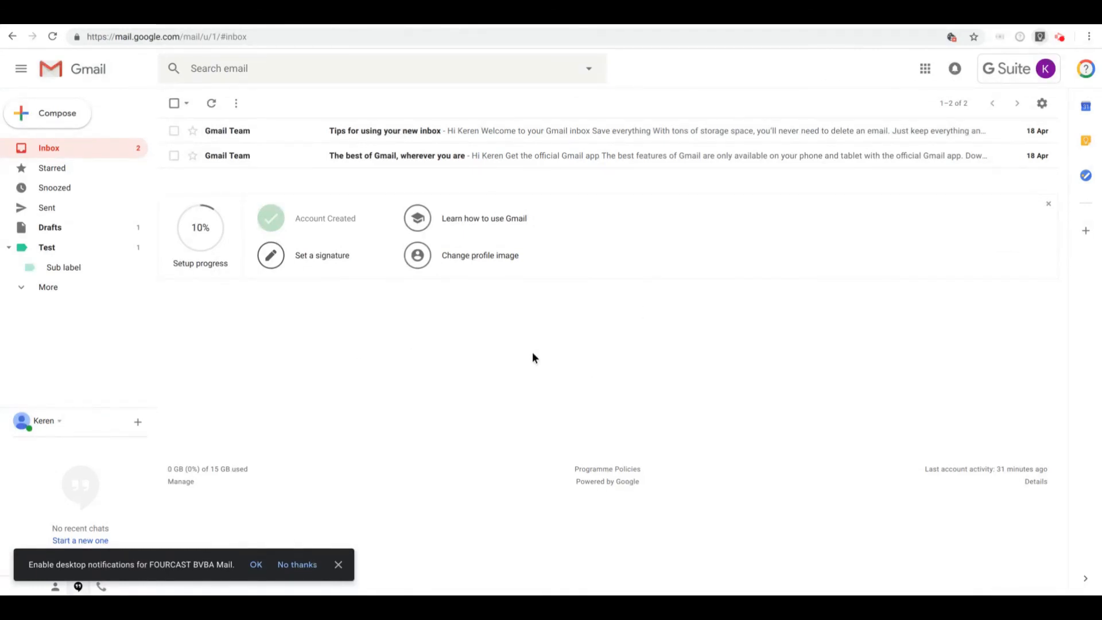
{"action": "mouse_move", "coordinate": [557, 358]}
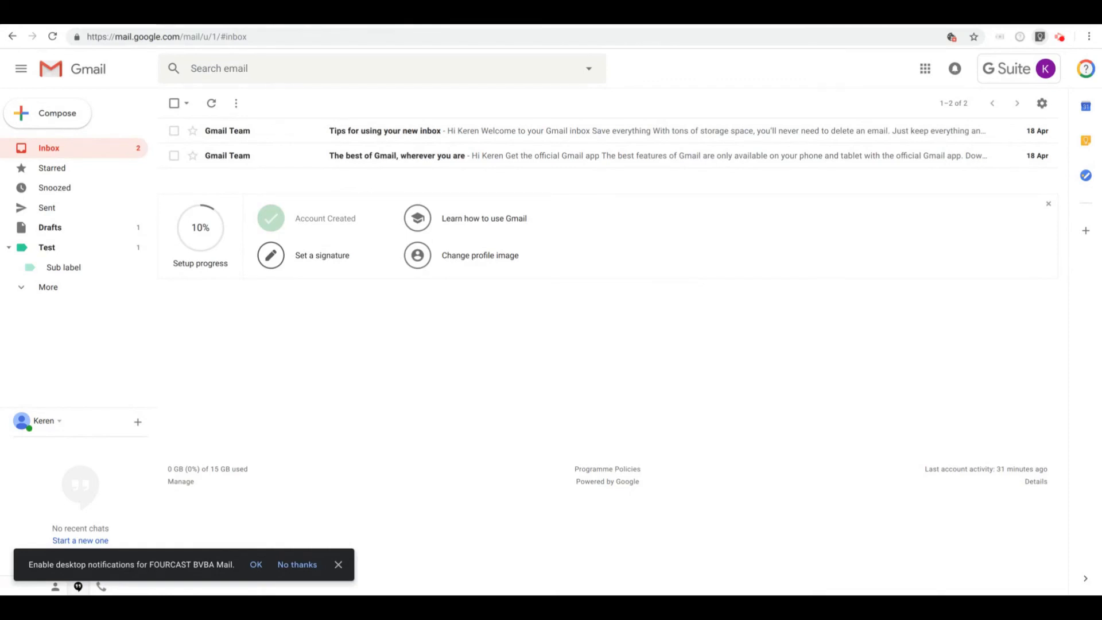
{"action": "mouse_move", "coordinate": [557, 348]}
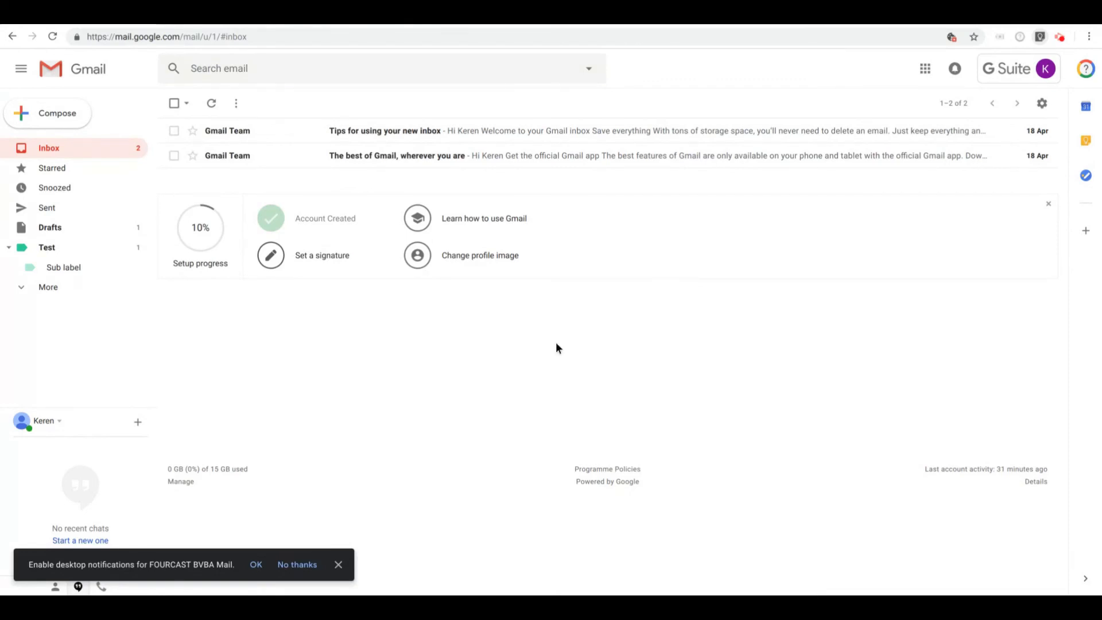